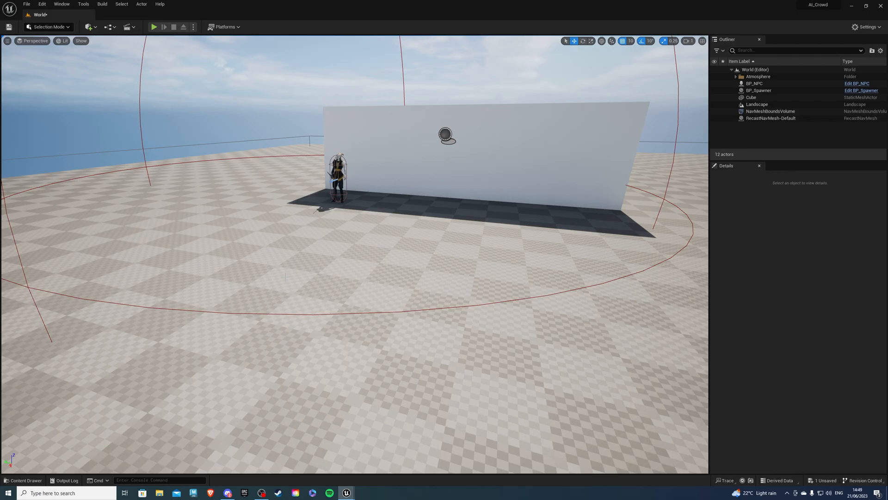
{"action": "mouse_move", "coordinate": [184, 82]}
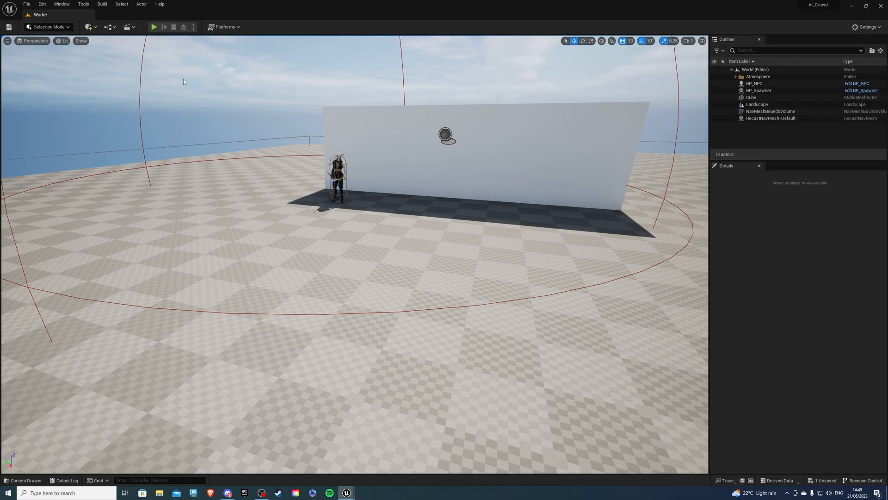
Play the level in editor to watch the spawned NPC crowd advance
{"action": "left_click", "coordinate": [155, 26]}
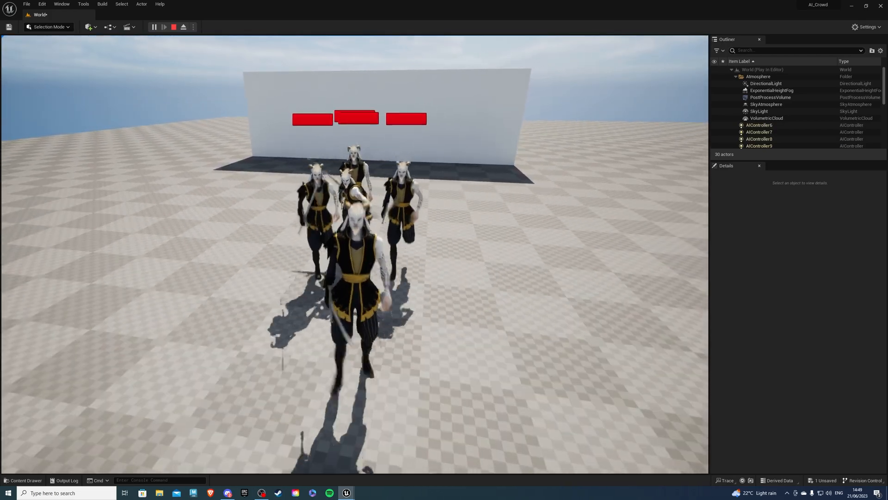
Stop play and show the Player folder assets in the Content Drawer
{"action": "left_click", "coordinate": [170, 26]}
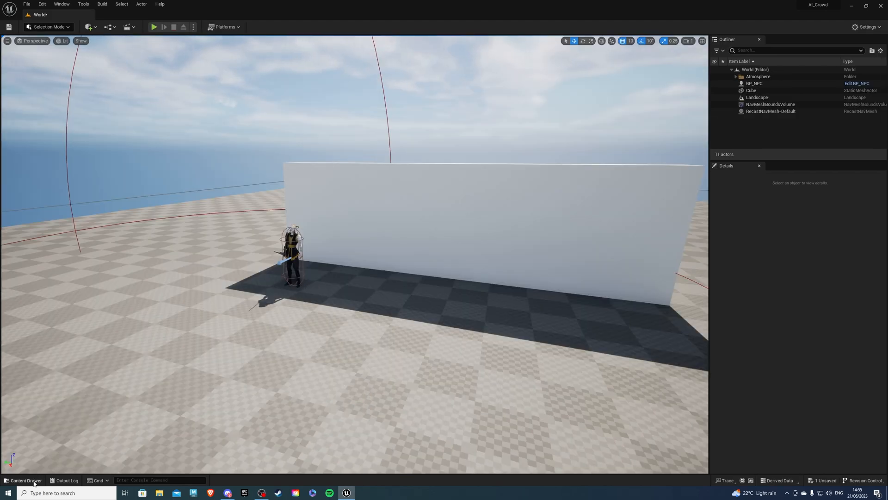
{"action": "left_click", "coordinate": [24, 480]}
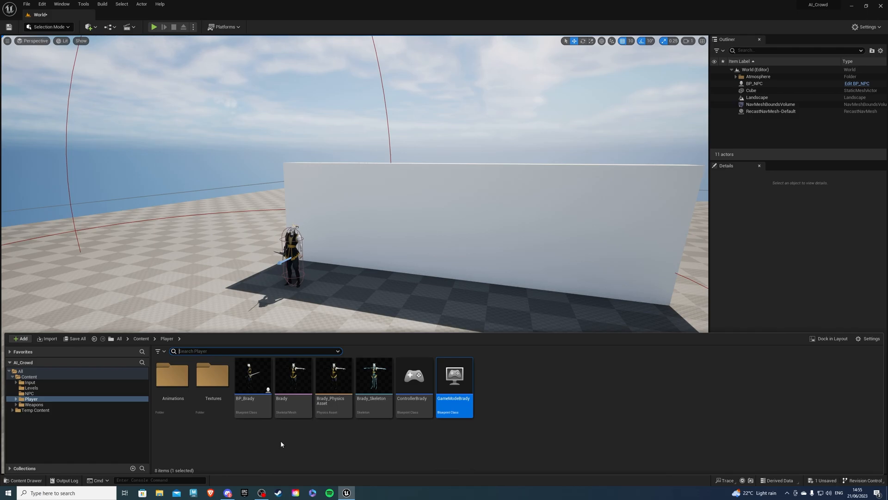
{"action": "mouse_move", "coordinate": [462, 446]}
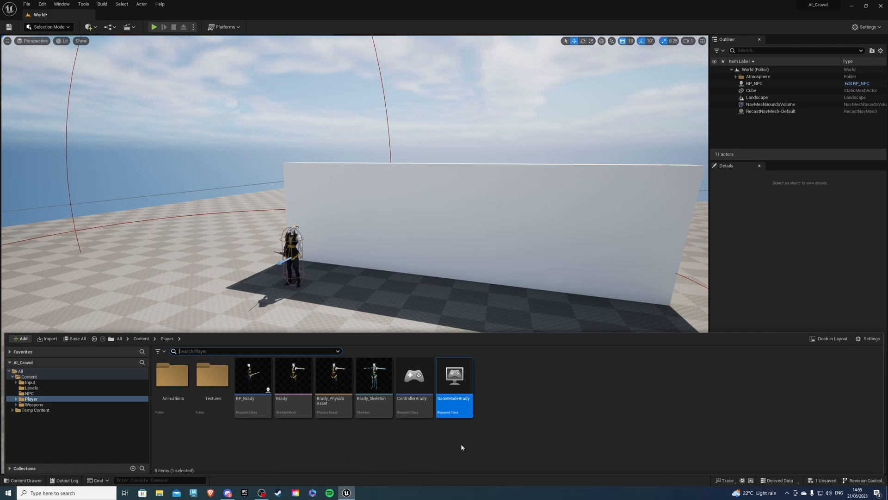
{"action": "mouse_move", "coordinate": [457, 380]}
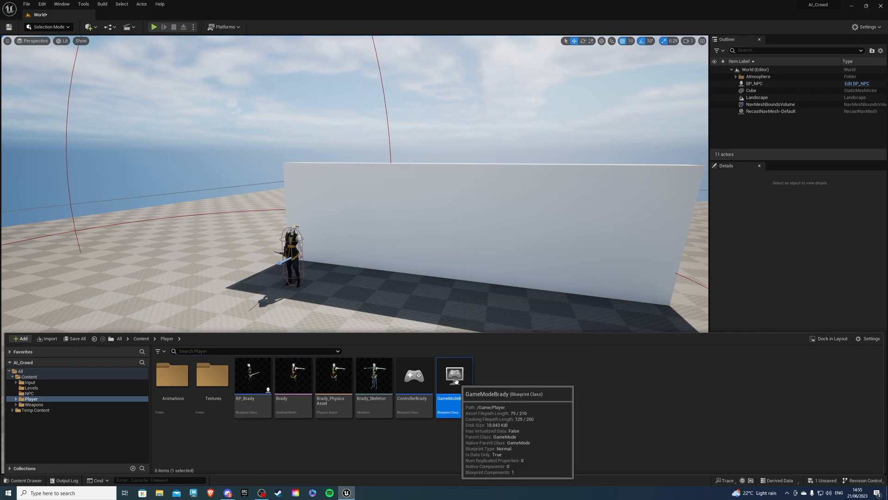
Add a custom event named EnemiesLeft to GameModeBrady's event graph
{"action": "double_click", "coordinate": [455, 376]}
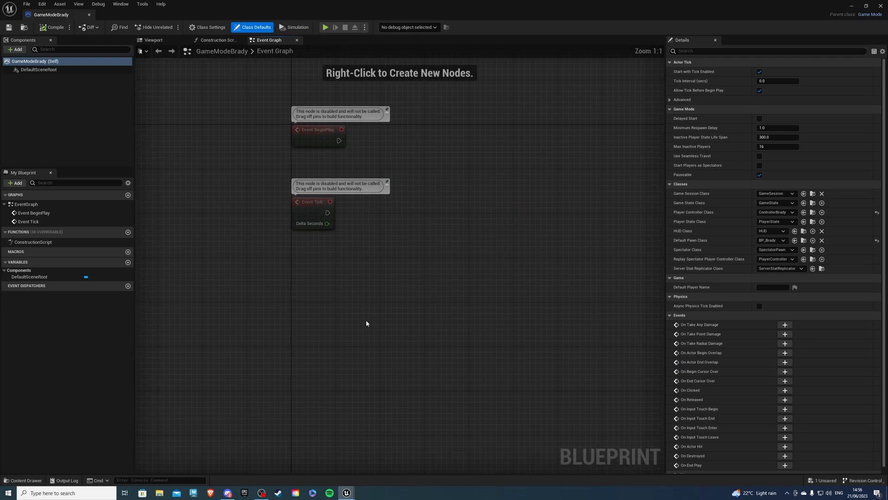
{"action": "right_click", "coordinate": [367, 322]}
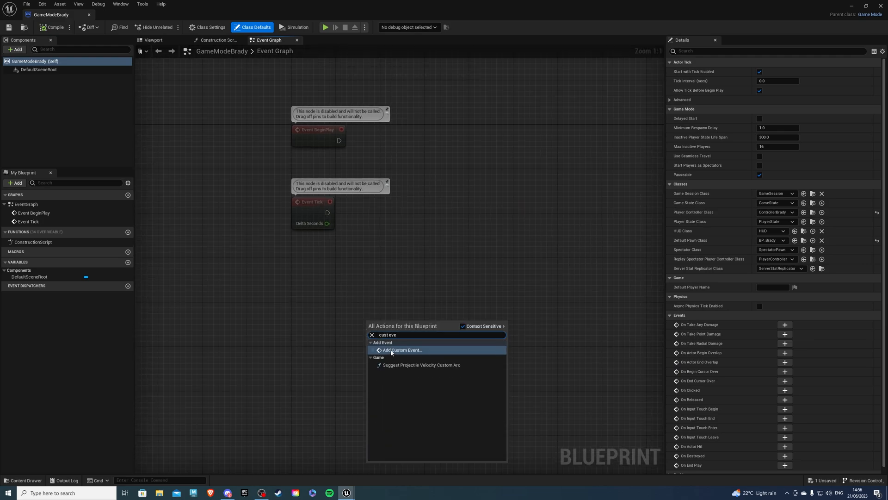
{"action": "left_click", "coordinate": [402, 350]}
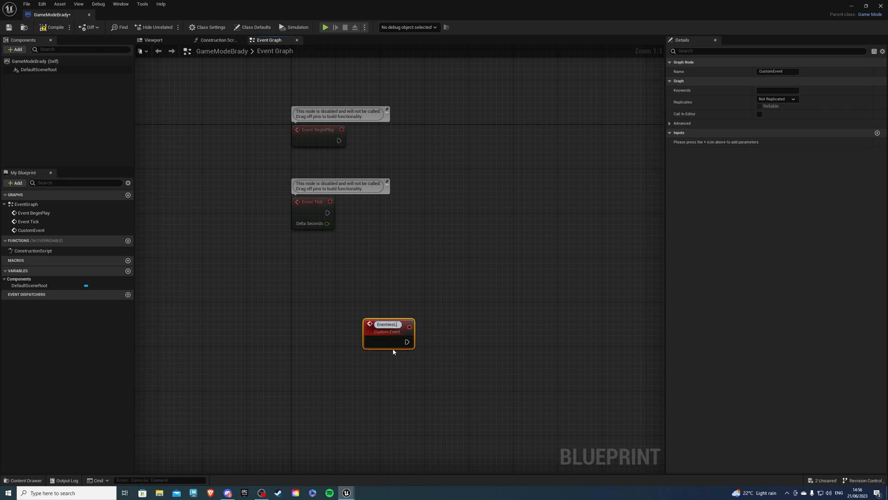
{"action": "type", "text": "EnemiesLeft"}
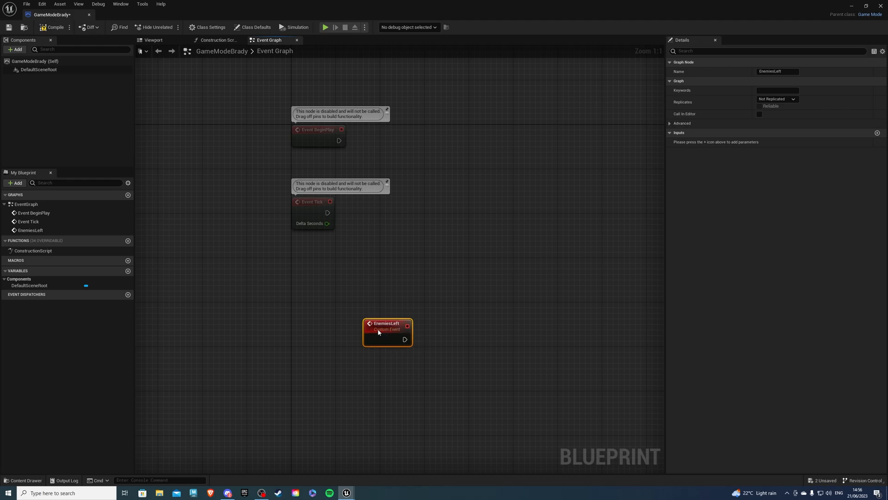
Create integer variable EnemiesAlive and feed an equality check on it into a Branch
{"action": "left_click", "coordinate": [163, 287]}
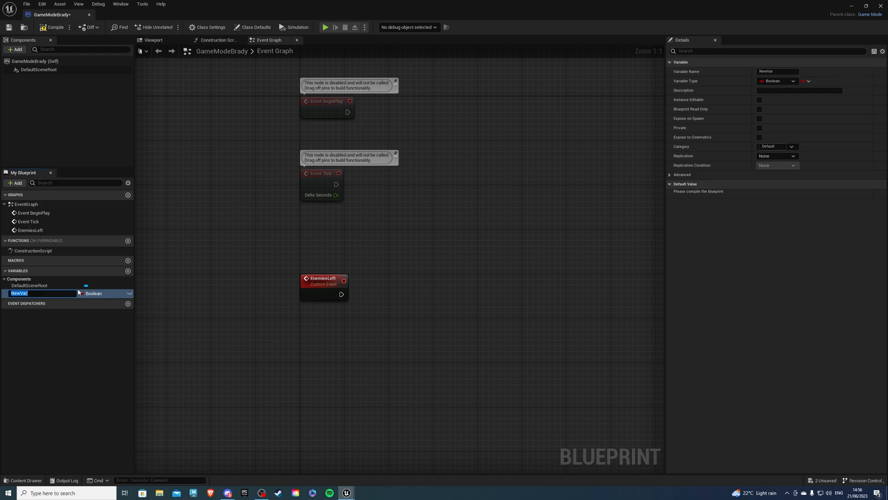
{"action": "type", "text": "EnemiesAll"}
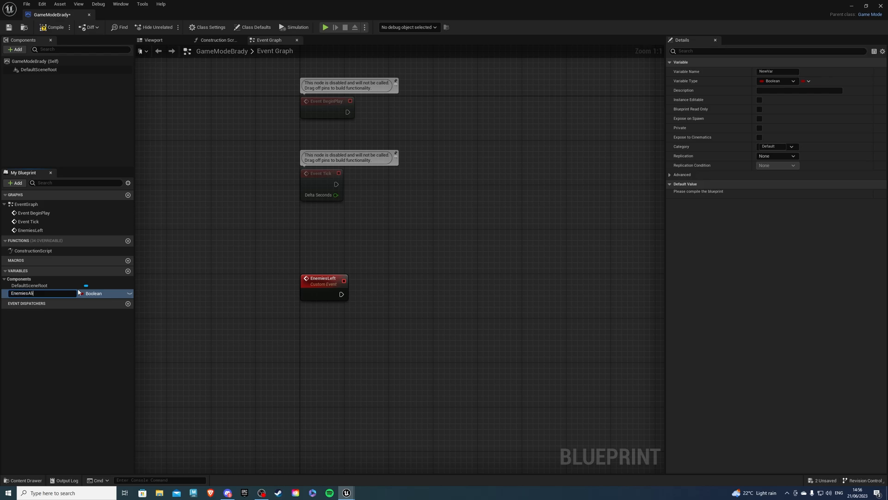
{"action": "left_click", "coordinate": [106, 294]}
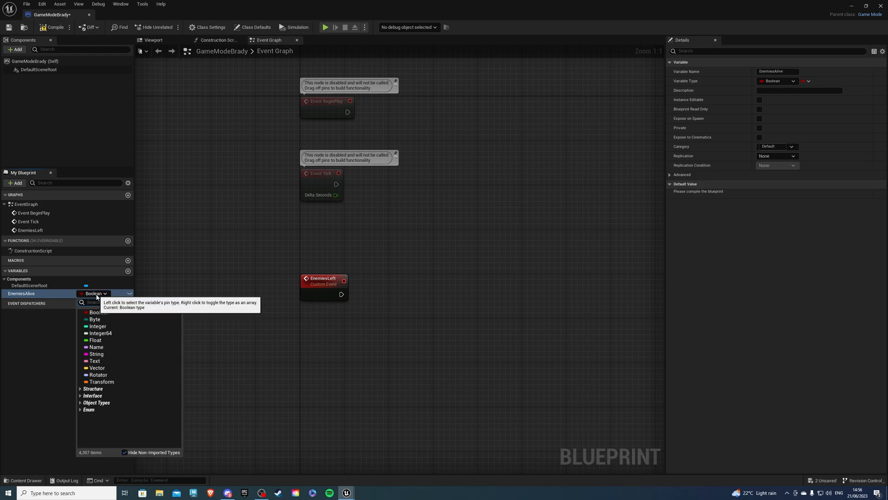
{"action": "left_click", "coordinate": [98, 326]}
{"action": "type", "text": "=="}
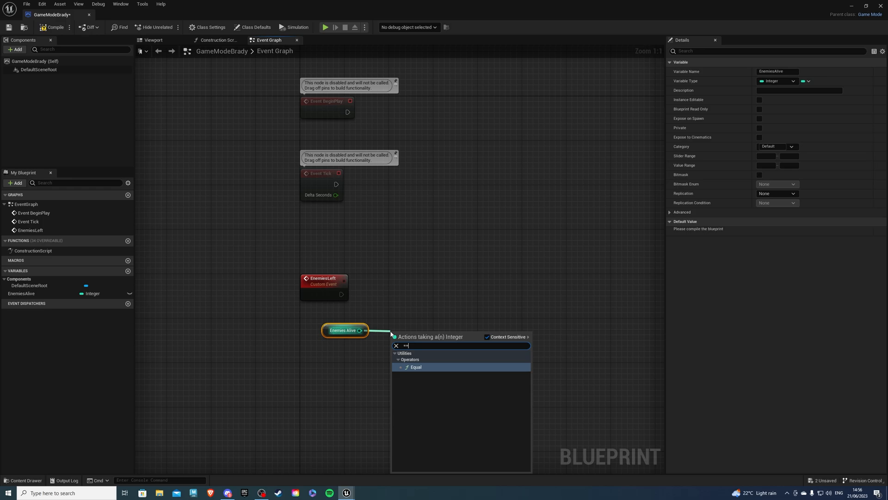
{"action": "left_click", "coordinate": [416, 366]}
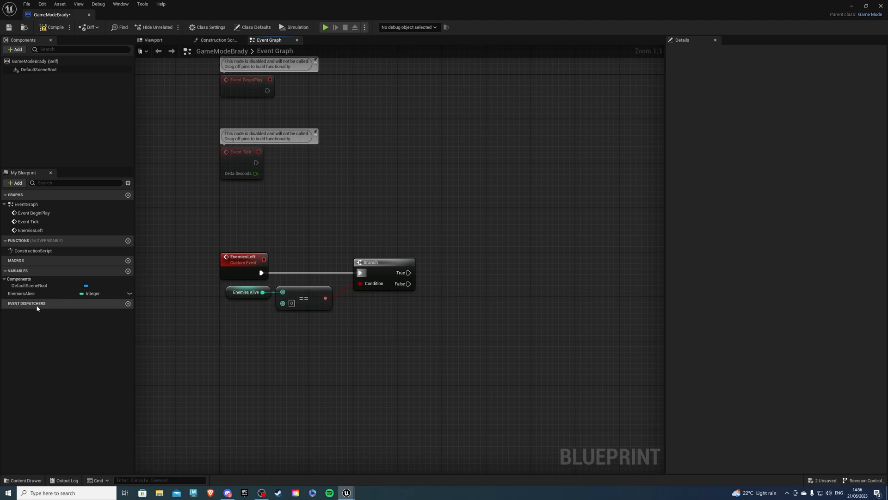
{"action": "mouse_move", "coordinate": [128, 303]}
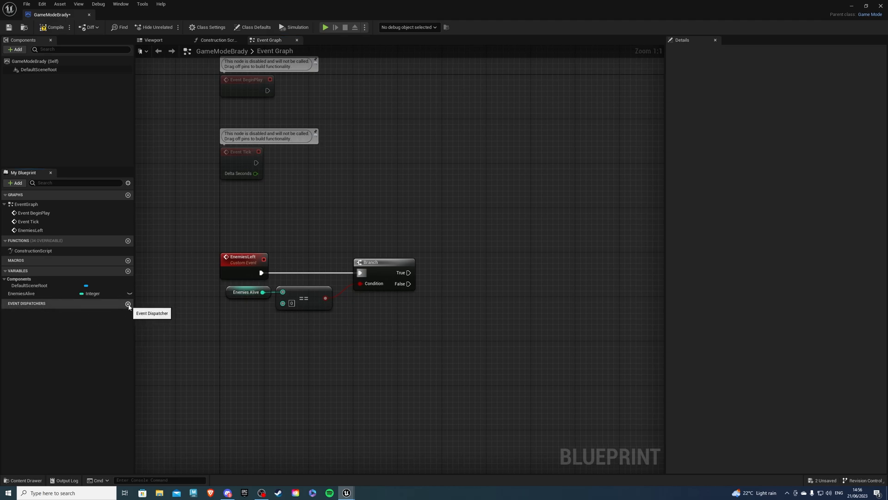
Add a RespawnEnemy event dispatcher and place it in the event graph
{"action": "left_click", "coordinate": [128, 303]}
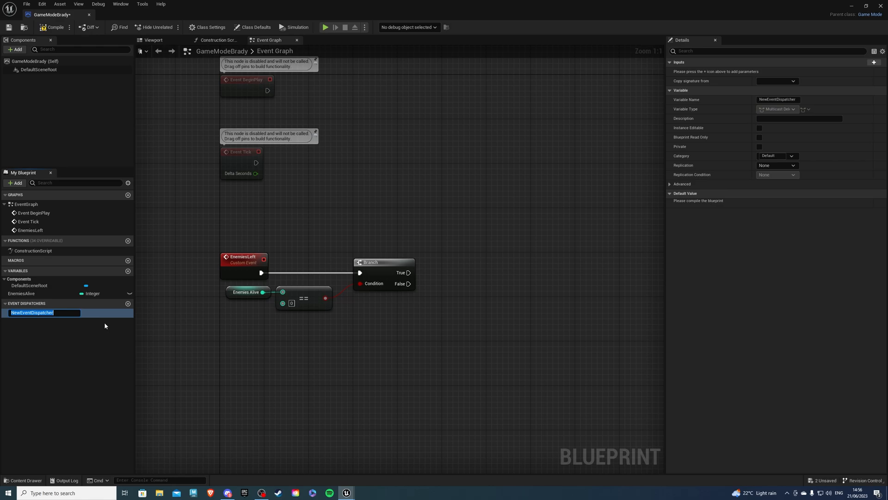
{"action": "type", "text": "RespawnEnemy"}
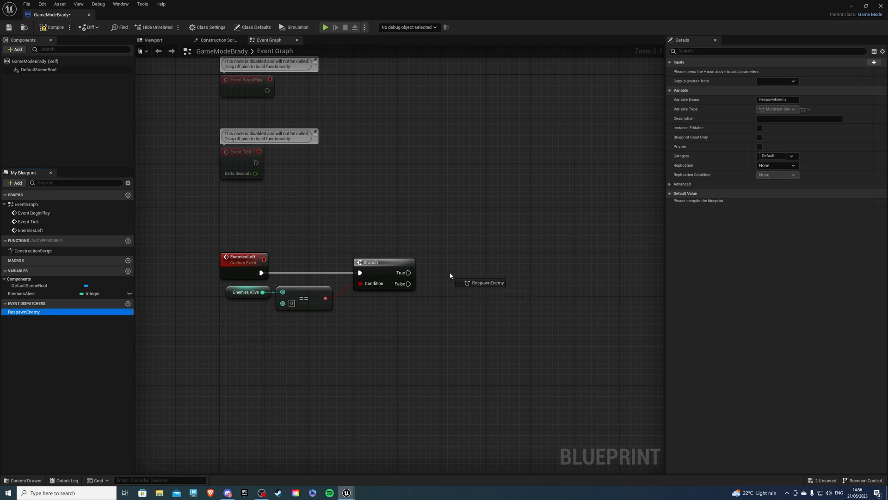
{"action": "left_click_drag", "start_coordinate": [488, 283], "coordinate": [478, 273]}
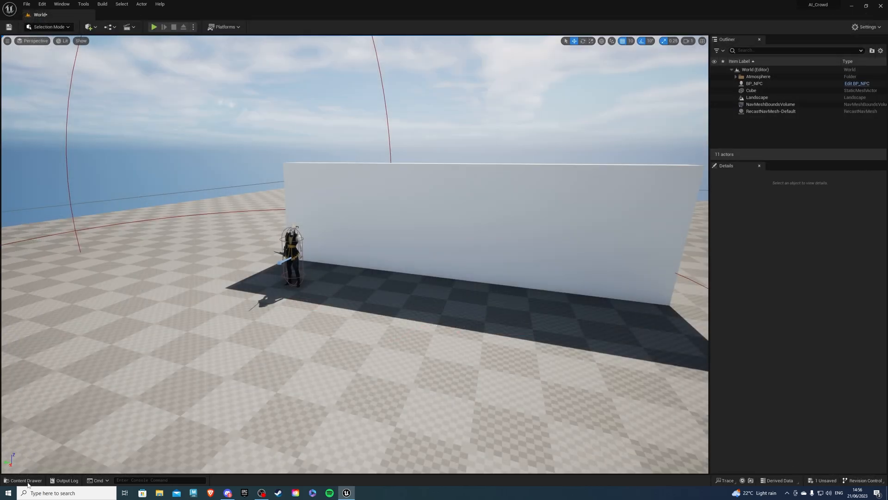
Open BP_NPC from the NPC folder in the Content Drawer
{"action": "left_click", "coordinate": [26, 480]}
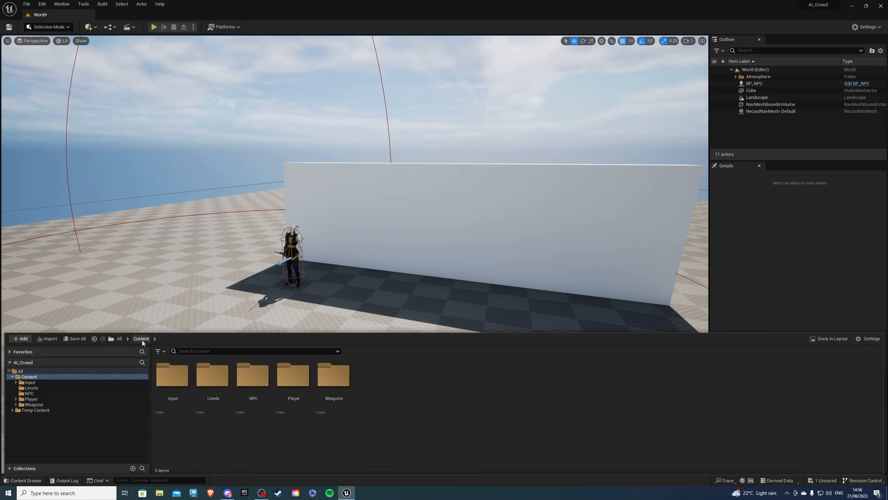
{"action": "double_click", "coordinate": [253, 375]}
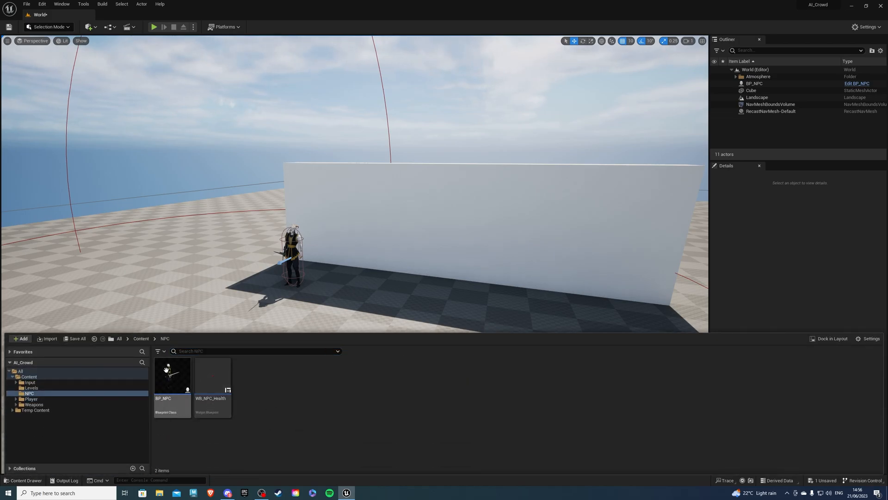
{"action": "mouse_move", "coordinate": [165, 372]}
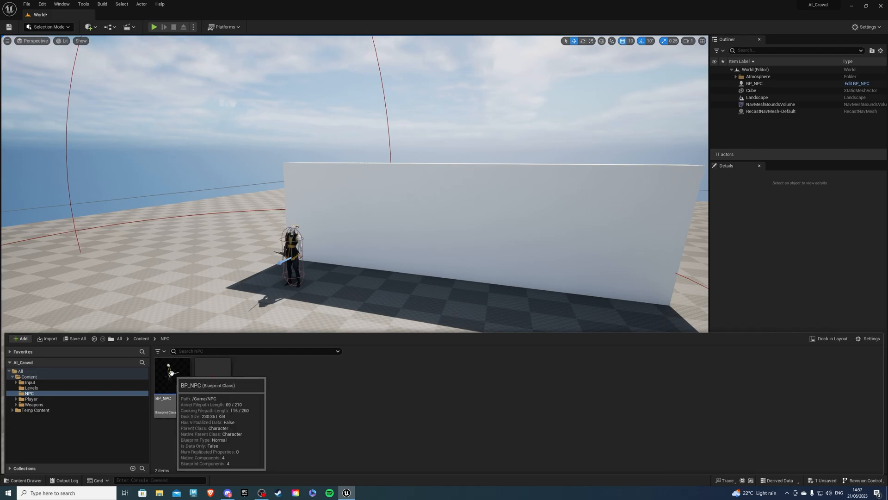
{"action": "double_click", "coordinate": [162, 379]}
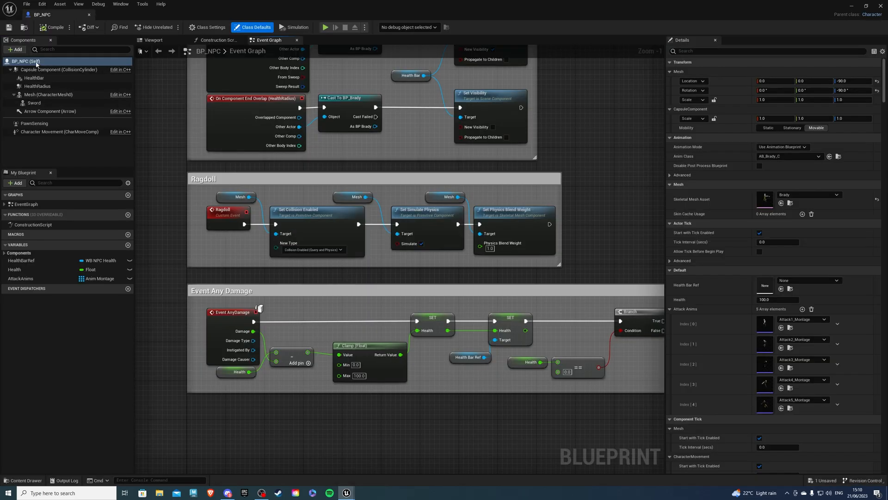
Set BP_NPC's Auto Possess AI to Placed in World or Spawned
{"action": "left_click", "coordinate": [767, 52]}
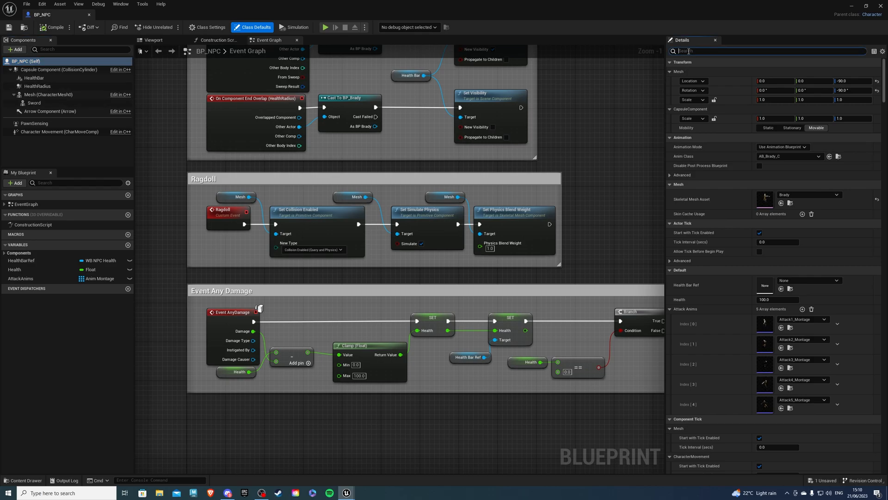
{"action": "type", "text": "autopossess"}
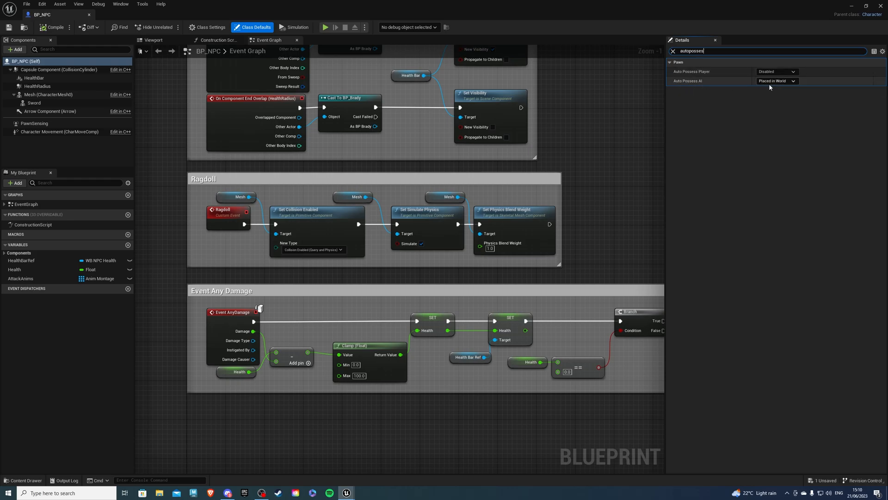
{"action": "left_click", "coordinate": [794, 82]}
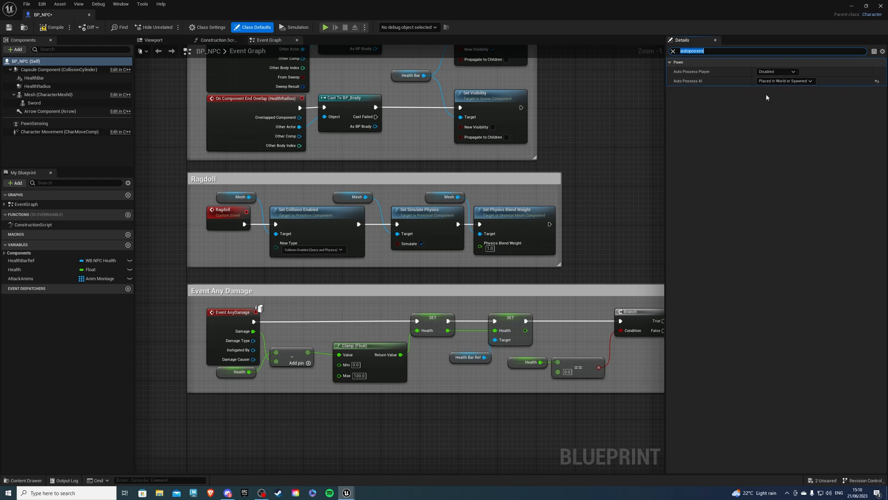
{"action": "mouse_move", "coordinate": [722, 115]}
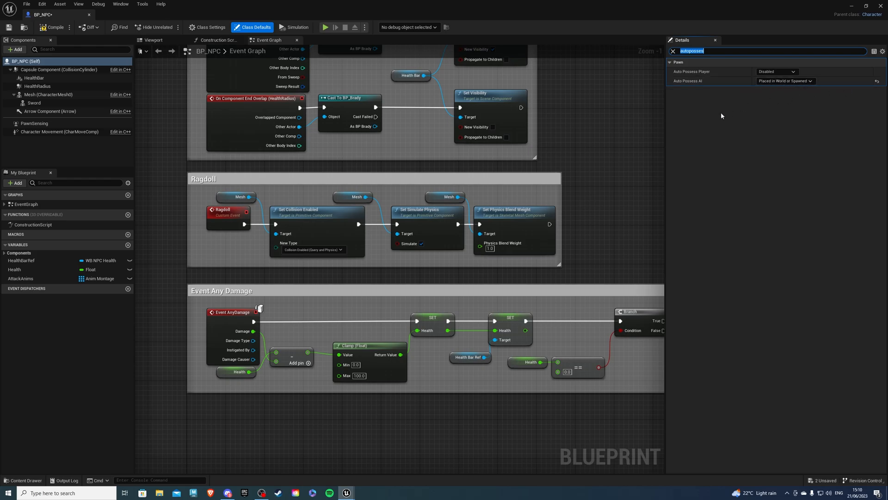
{"action": "mouse_move", "coordinate": [737, 91]}
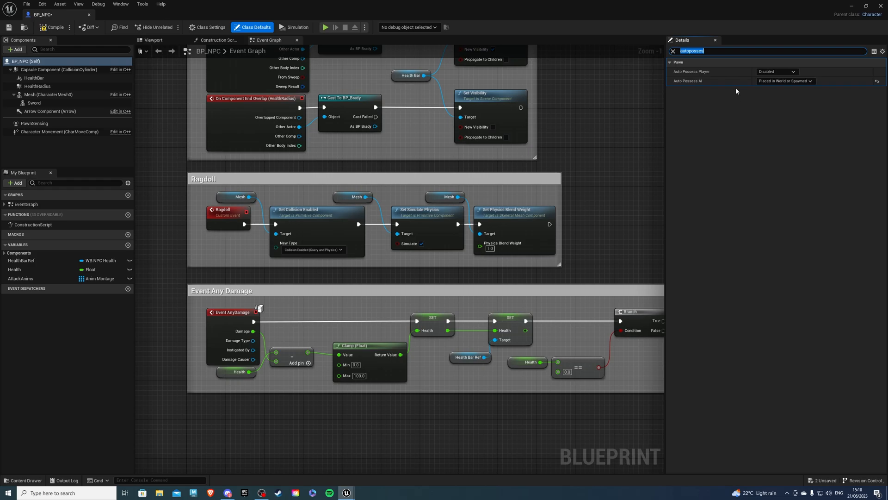
{"action": "mouse_move", "coordinate": [786, 81]}
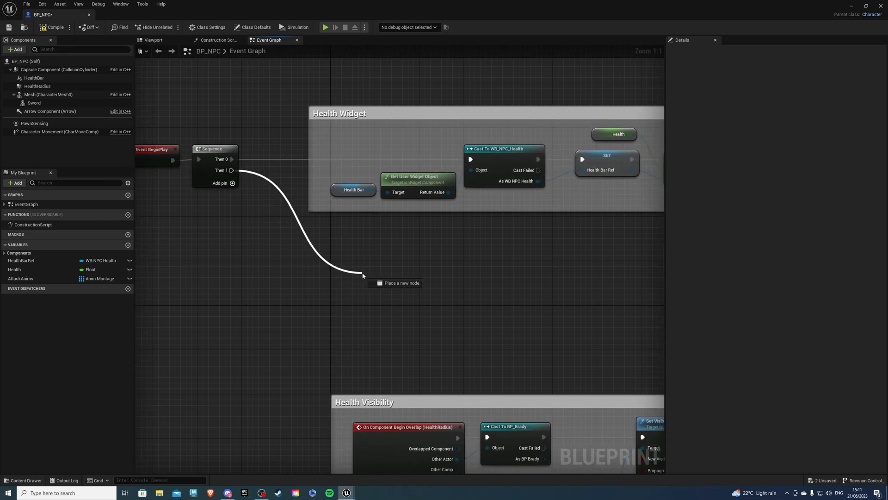
Cast Get Game Mode to GameModeBrady and read its Enemies Alive count
{"action": "type", "text": "cast to gamemode"}
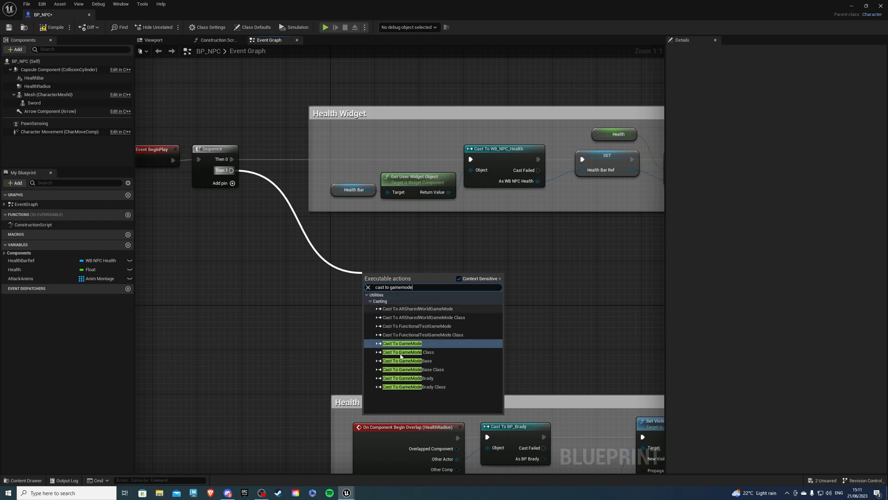
{"action": "left_click", "coordinate": [402, 377]}
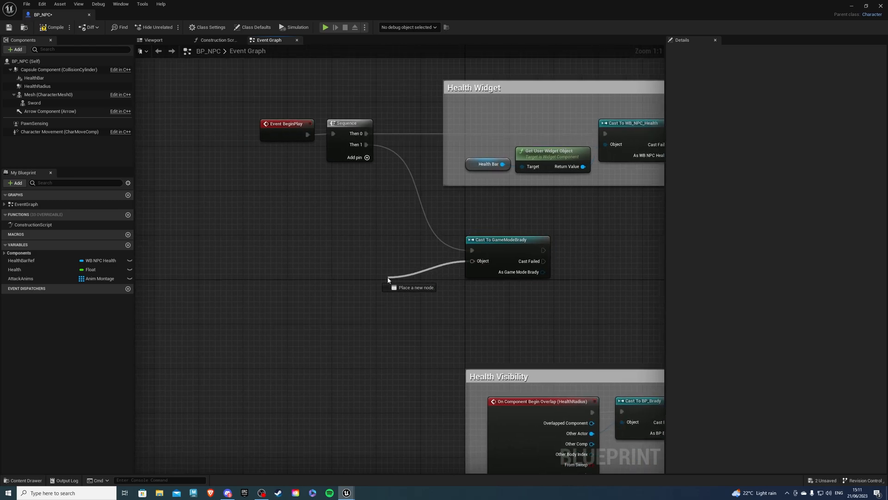
{"action": "left_click", "coordinate": [389, 279]}
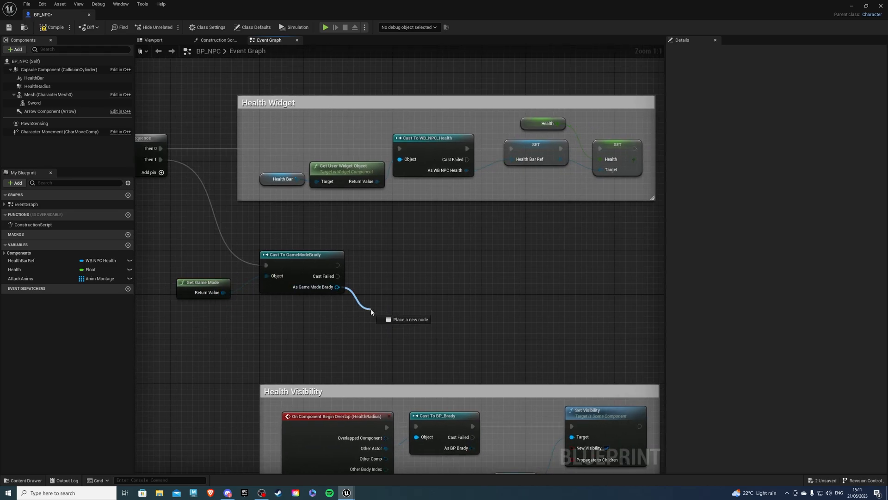
{"action": "type", "text": "get enm"}
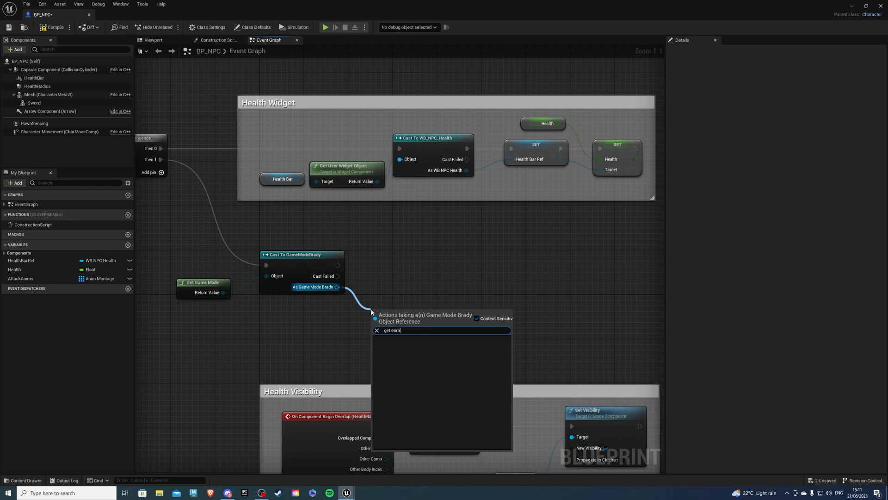
{"action": "type", "text": "enemies"}
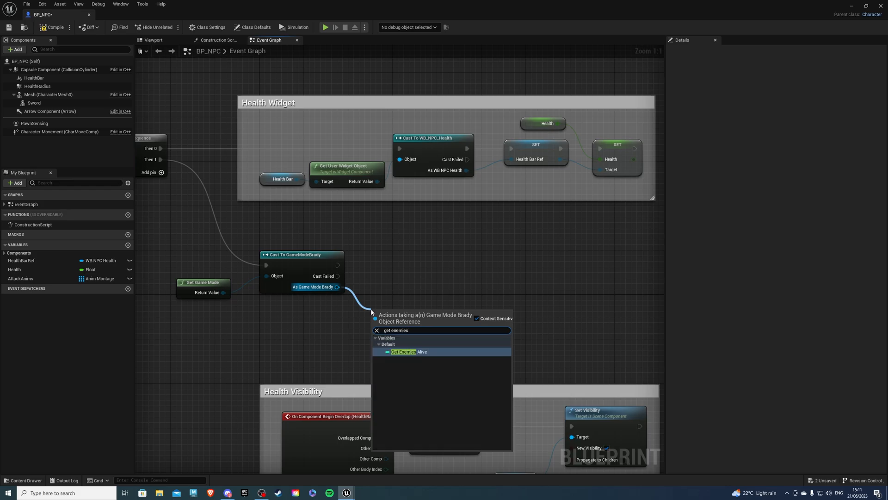
{"action": "left_click", "coordinate": [403, 352]}
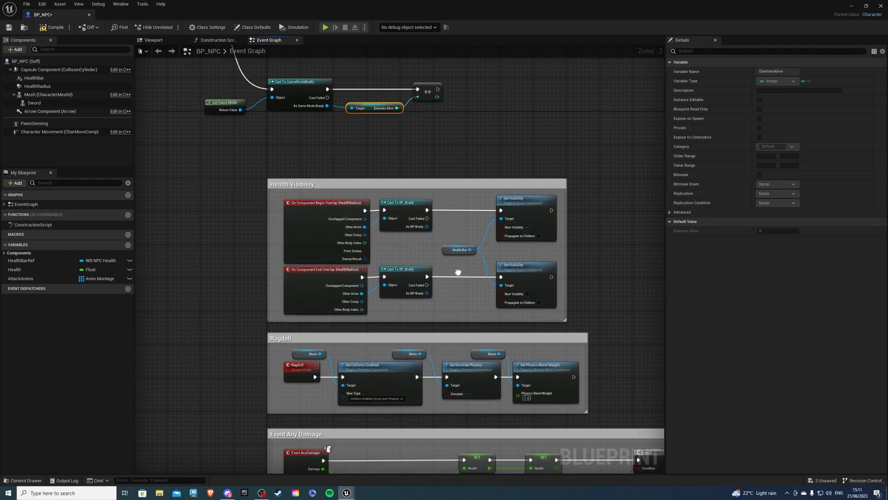
Create a Death custom event and call it from the health Branch's True pin
{"action": "scroll", "scroll_direction": "down", "scroll_amount": 3}
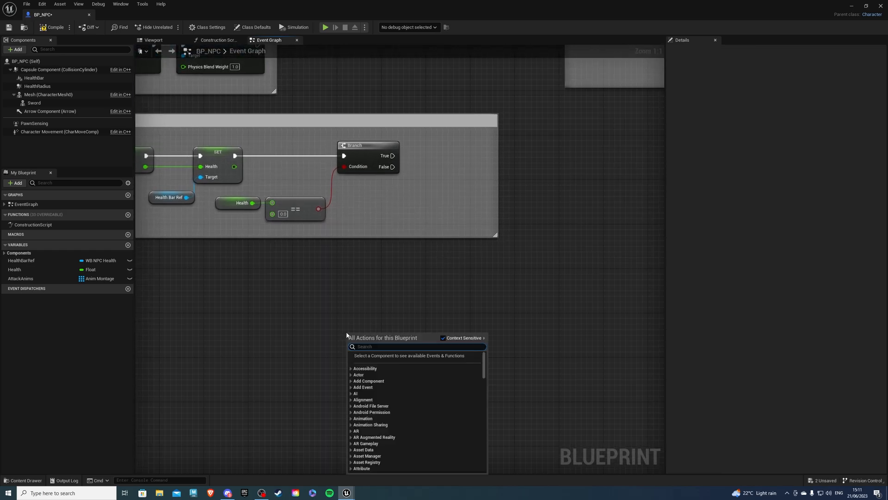
{"action": "type", "text": "cust eve"}
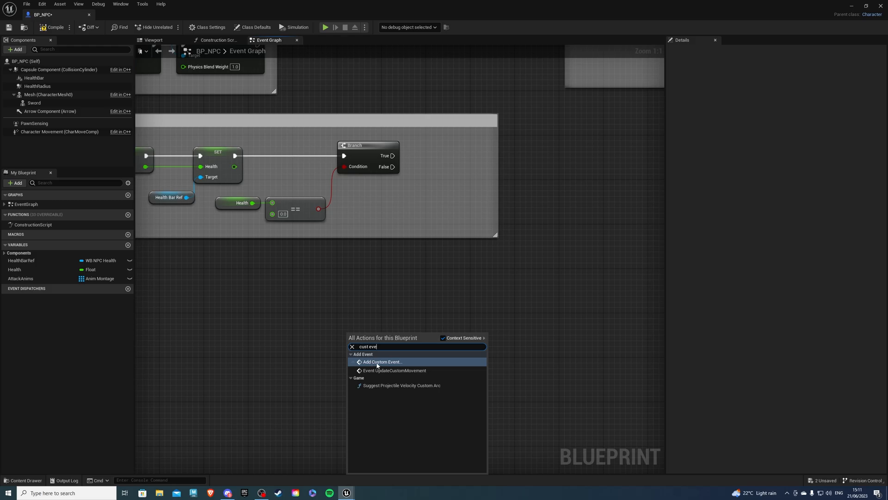
{"action": "left_click", "coordinate": [382, 362]}
{"action": "type", "text": "death"}
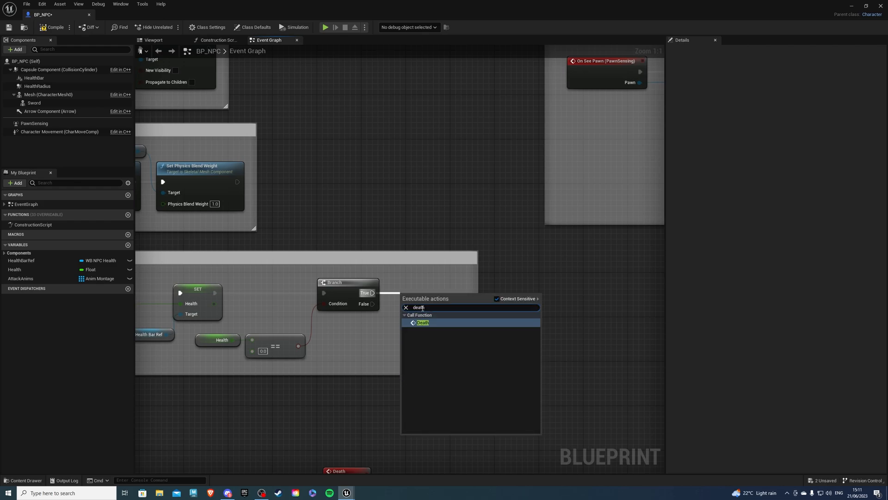
{"action": "left_click", "coordinate": [422, 322]}
{"action": "type", "text": "ragd"}
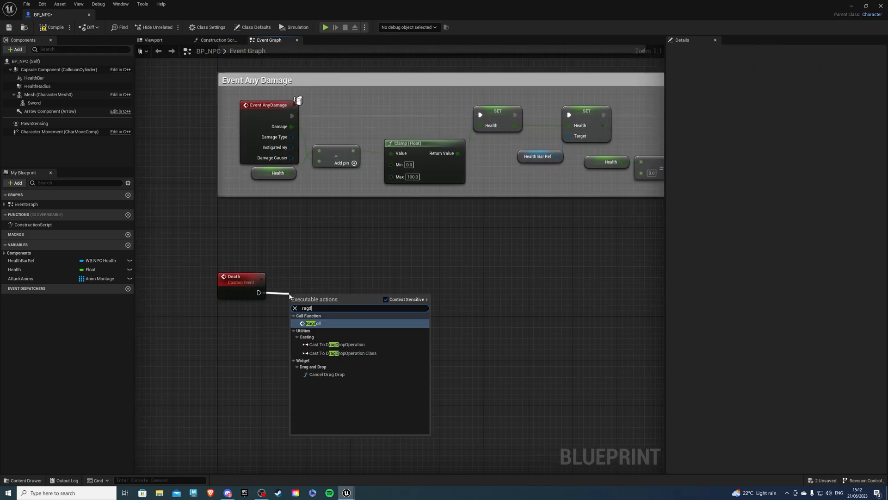
Have Death disable Character Movement and ragdoll the NPC
{"action": "left_click", "coordinate": [312, 323]}
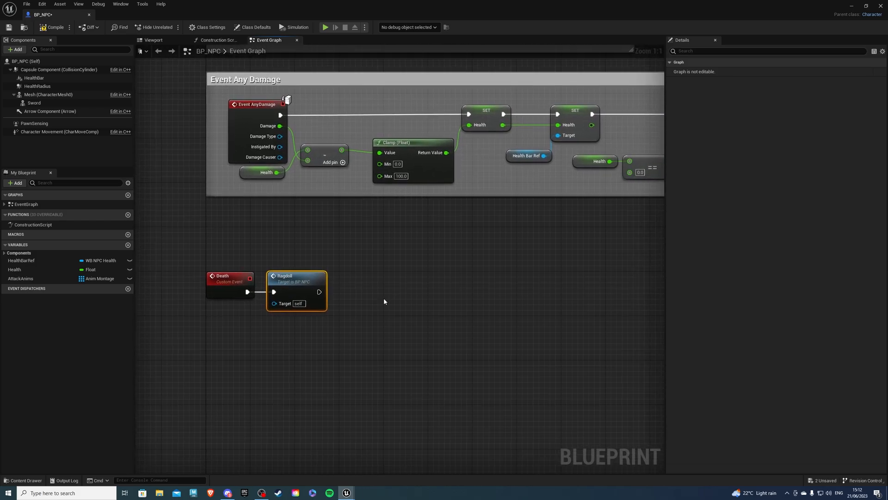
{"action": "left_click_drag", "start_coordinate": [296, 290], "coordinate": [413, 290]}
{"action": "type", "text": "disab"}
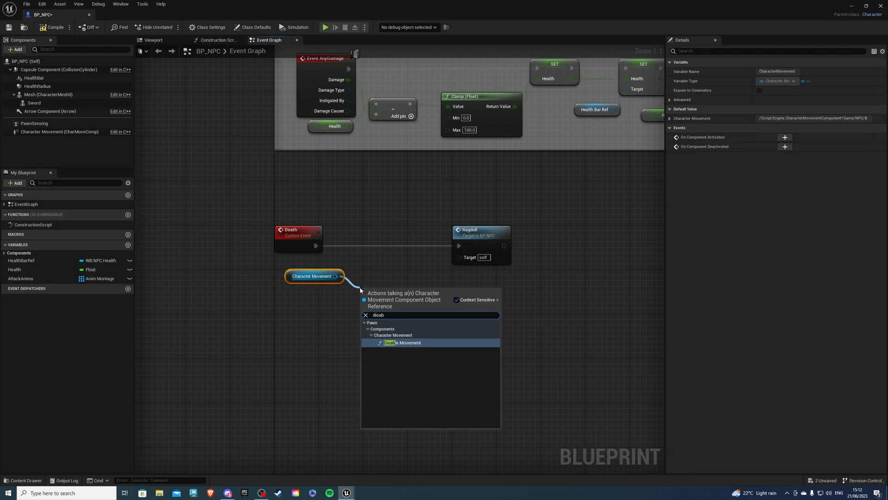
{"action": "left_click", "coordinate": [401, 343]}
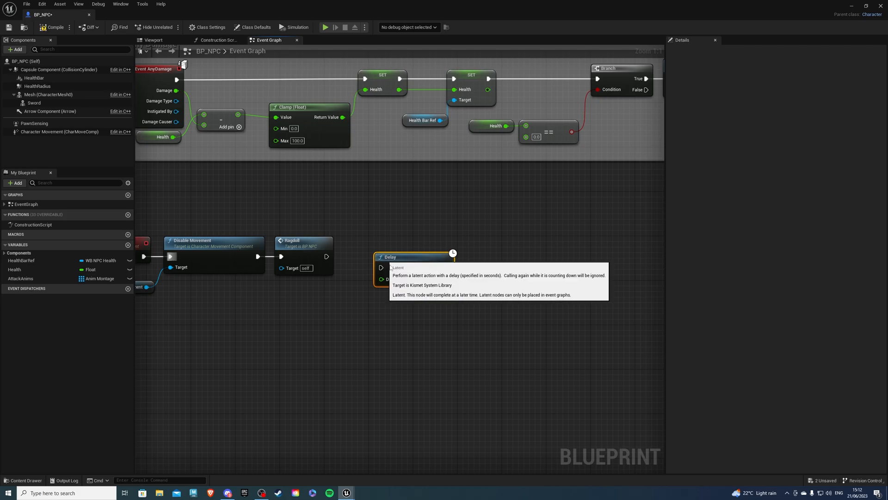
{"action": "mouse_move", "coordinate": [326, 255]}
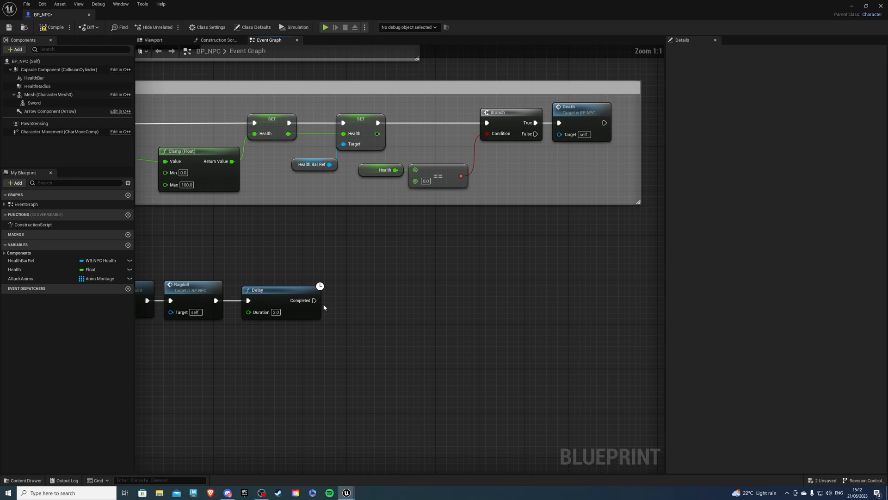
After the Delay, cast Get Game Mode to GameModeBrady
{"action": "left_click_drag", "start_coordinate": [315, 300], "coordinate": [360, 304]}
{"action": "type", "text": "cast to gamemode"}
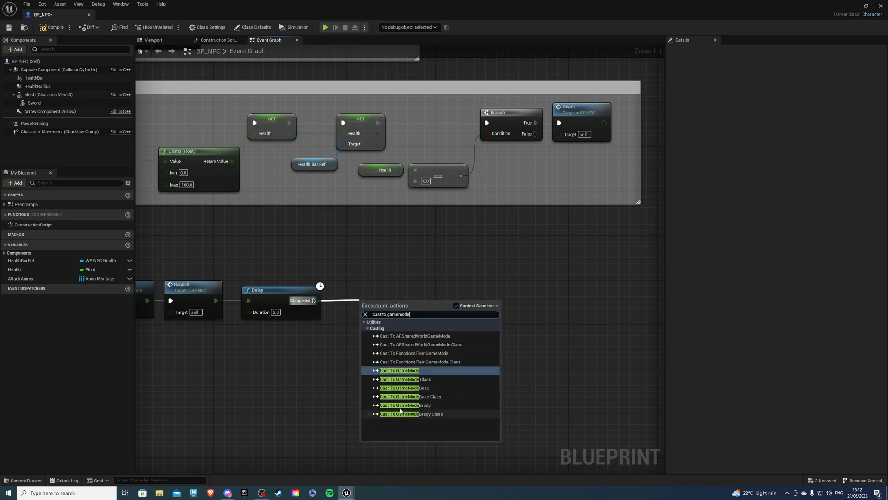
{"action": "left_click", "coordinate": [400, 405]}
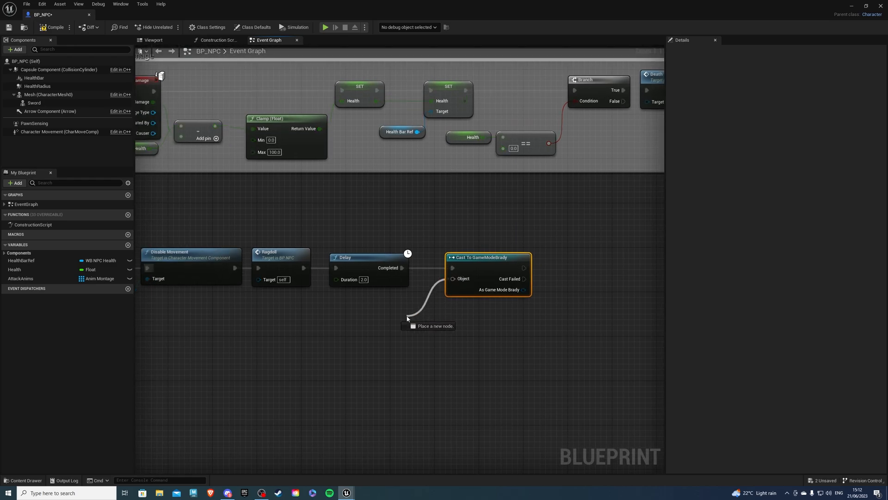
{"action": "type", "text": "get game mode"}
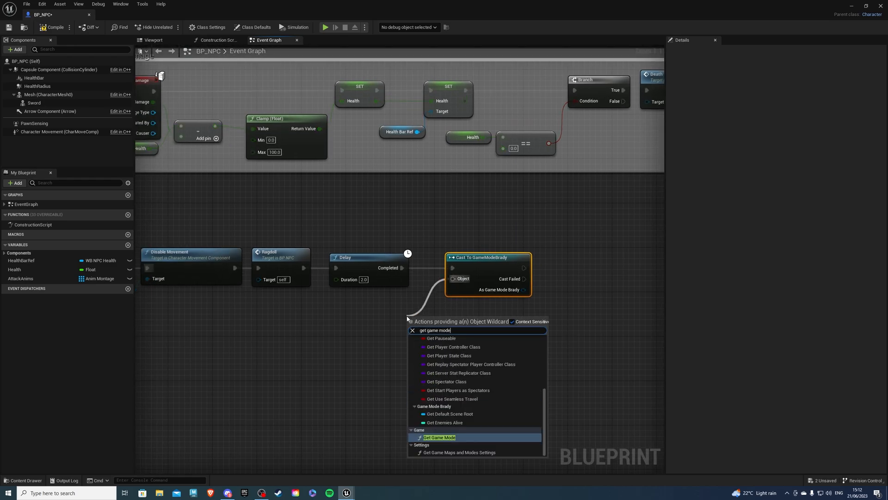
{"action": "left_click", "coordinate": [438, 437]}
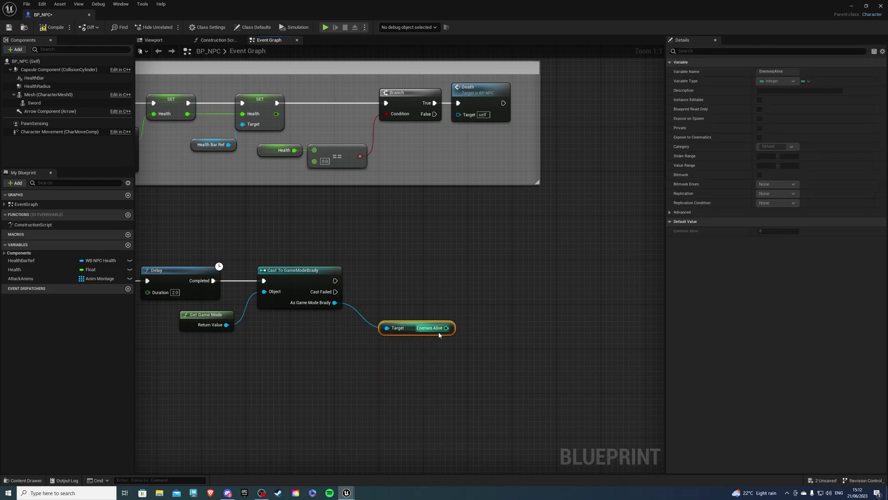
Decrement Enemies Alive, call Enemies Left, then Destroy Actor
{"action": "left_click_drag", "start_coordinate": [448, 327], "coordinate": [464, 320]}
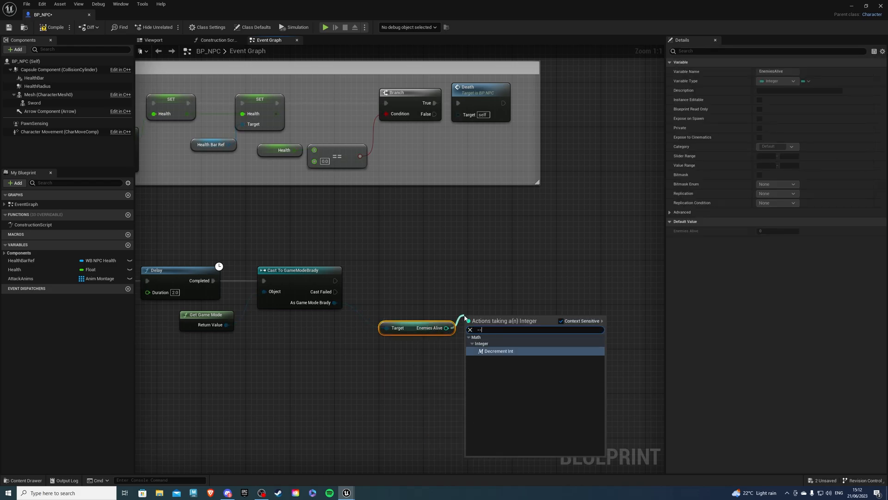
{"action": "left_click", "coordinate": [495, 351]}
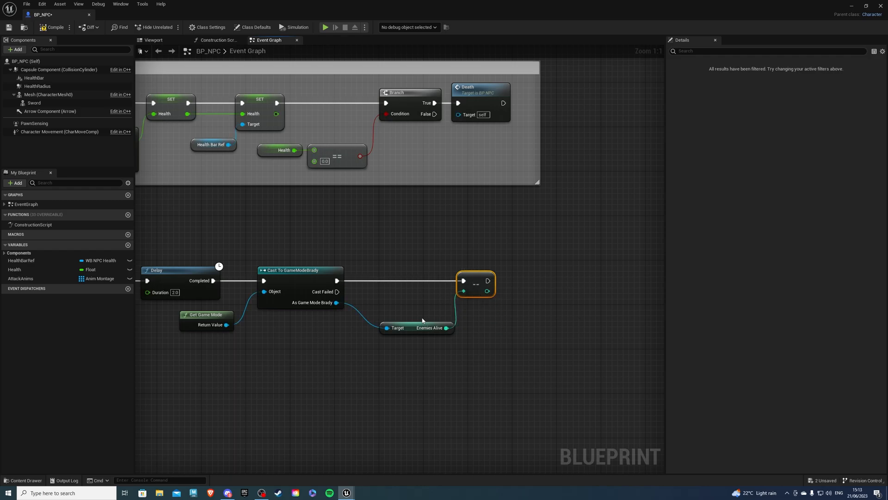
{"action": "left_click_drag", "start_coordinate": [448, 328], "coordinate": [344, 322]}
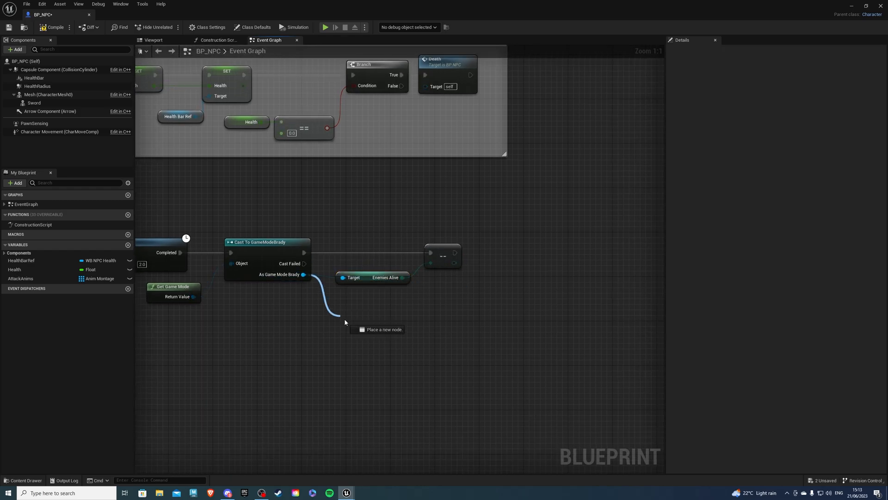
{"action": "left_click", "coordinate": [344, 319]}
{"action": "type", "text": "destr"}
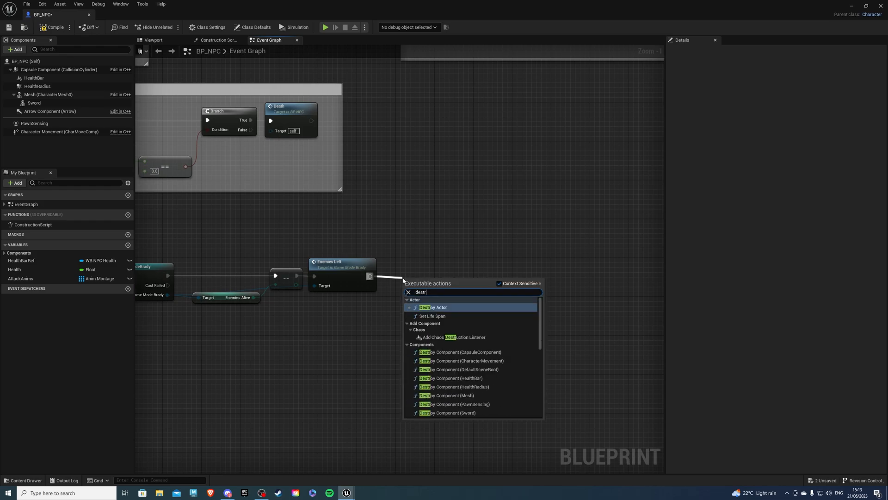
{"action": "left_click", "coordinate": [433, 308]}
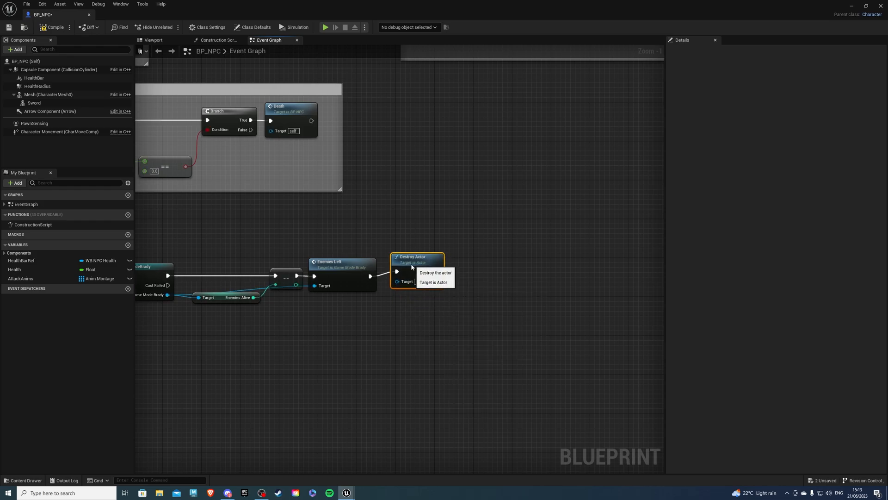
{"action": "scroll", "scroll_direction": "down", "scroll_amount": 3}
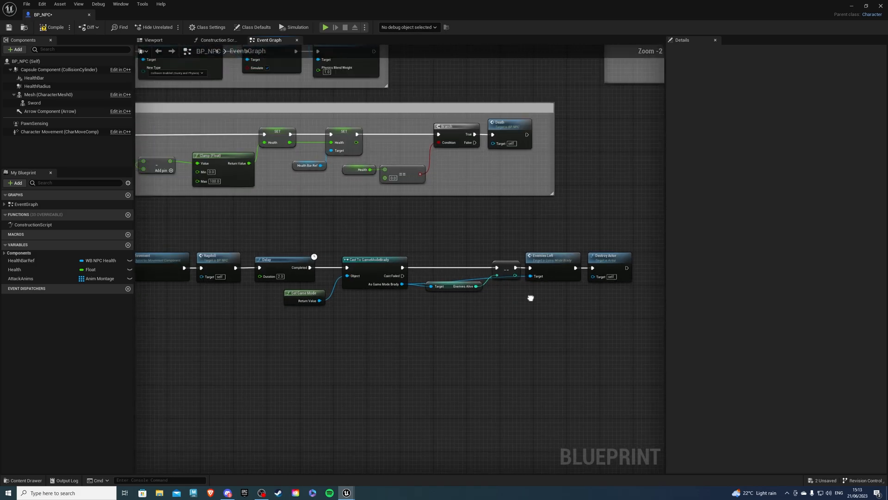
Wrap the selected death nodes in a comment box titled Death
{"action": "scroll", "scroll_direction": "down", "scroll_amount": 3}
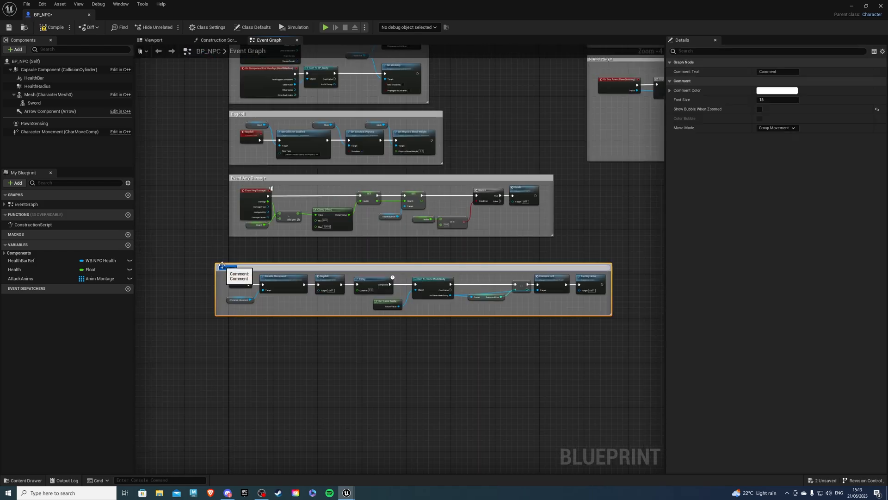
{"action": "type", "text": "Death"}
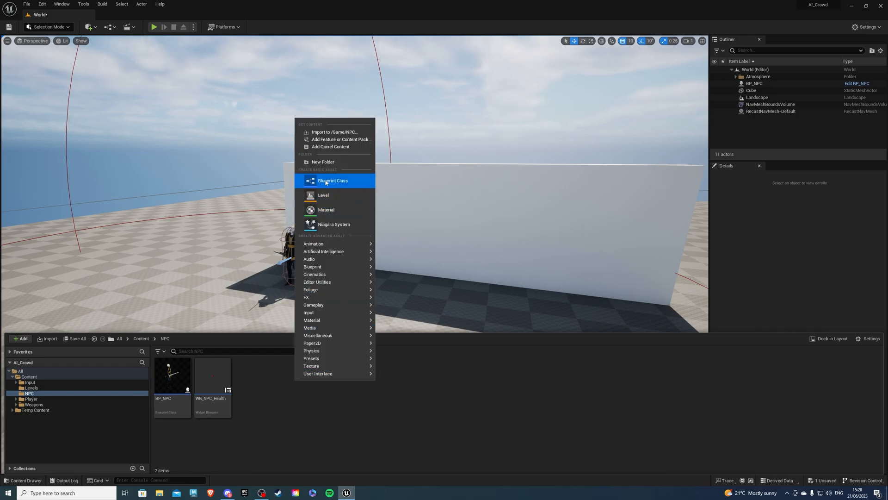
Create a Blueprint Class named BP_Spawner in the NPC folder and open it for editing
{"action": "left_click", "coordinate": [333, 181]}
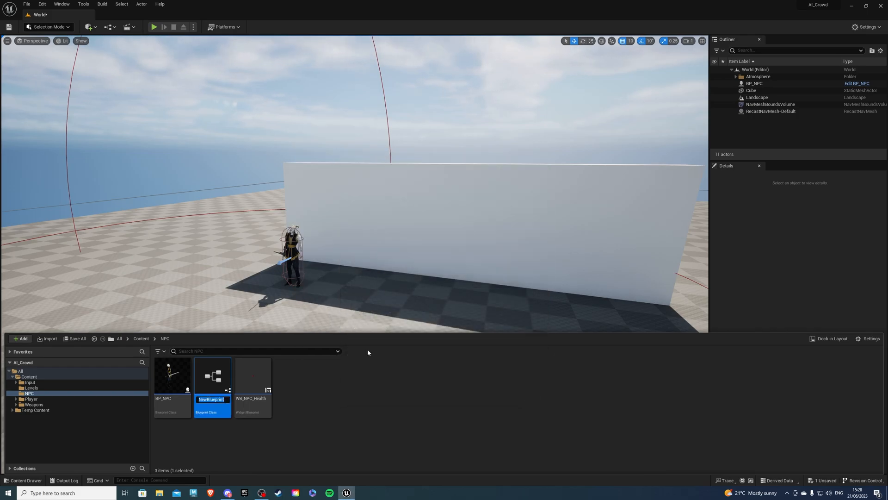
{"action": "type", "text": "BP_Spawner"}
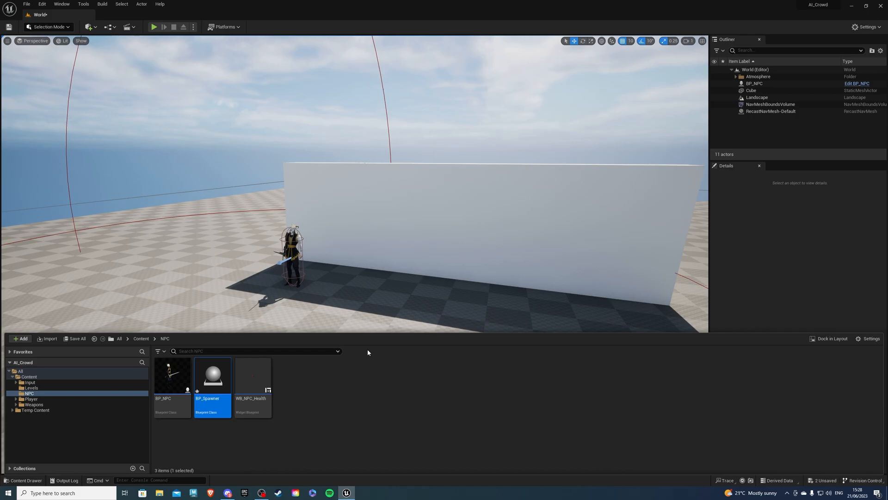
{"action": "double_click", "coordinate": [212, 375]}
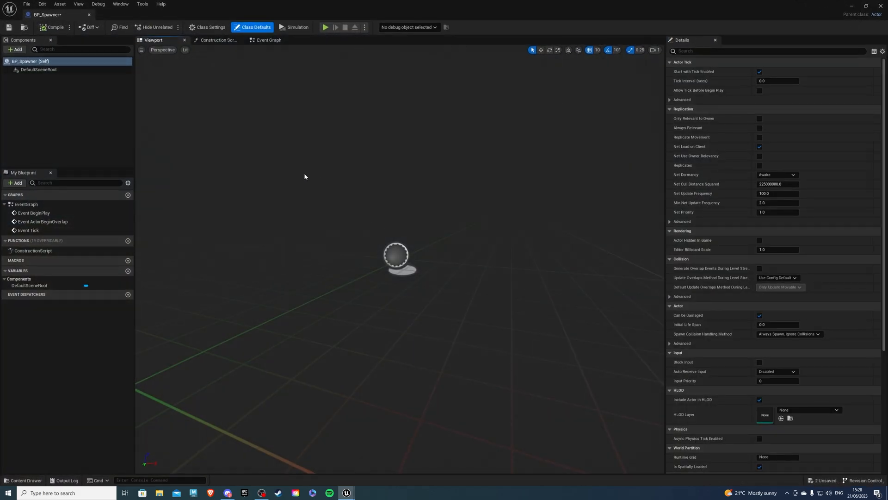
{"action": "mouse_move", "coordinate": [260, 154]}
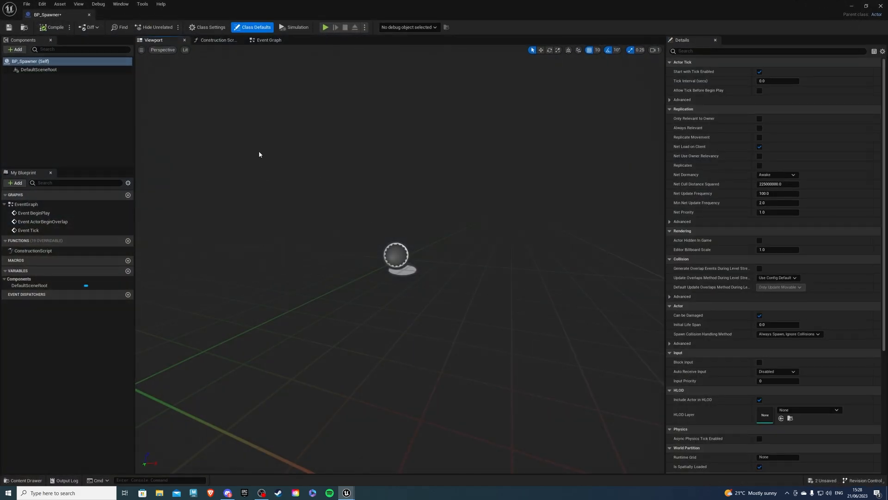
In the event graph, cast Get Game Mode to GameModeBrady after BeginPlay
{"action": "left_click", "coordinate": [268, 40]}
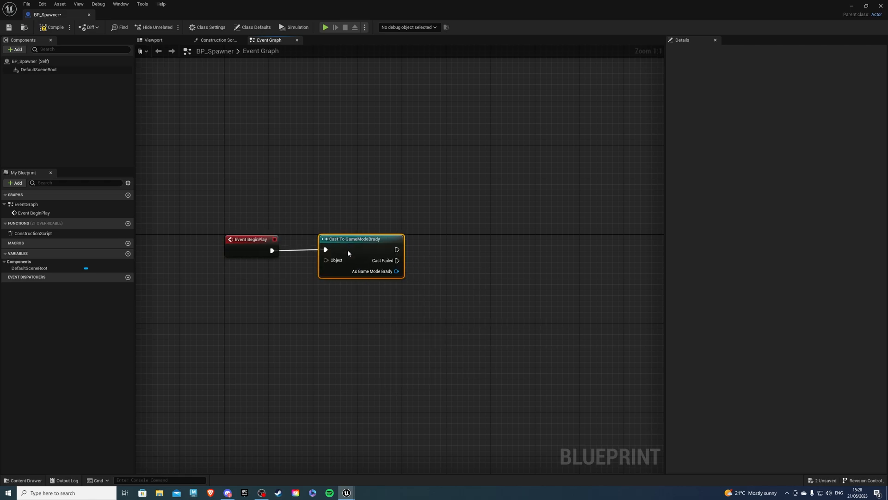
{"action": "left_click_drag", "start_coordinate": [327, 260], "coordinate": [272, 299]}
{"action": "type", "text": "get game mode"}
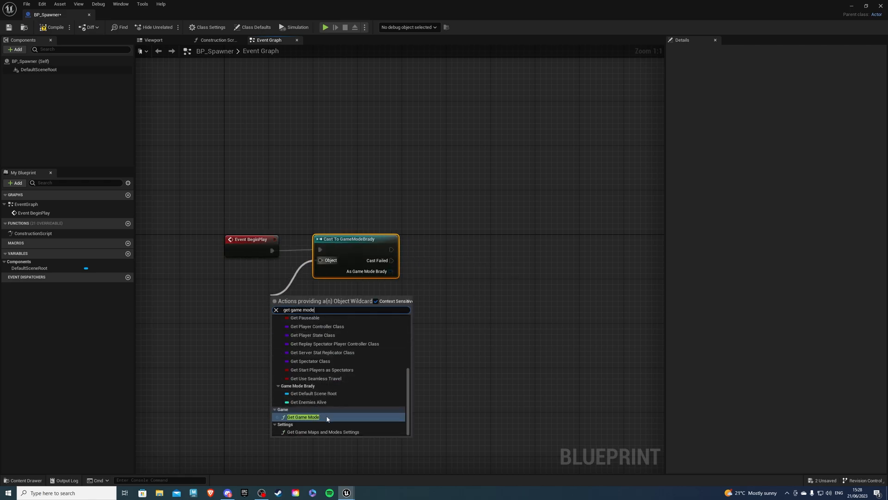
{"action": "left_click", "coordinate": [303, 417]}
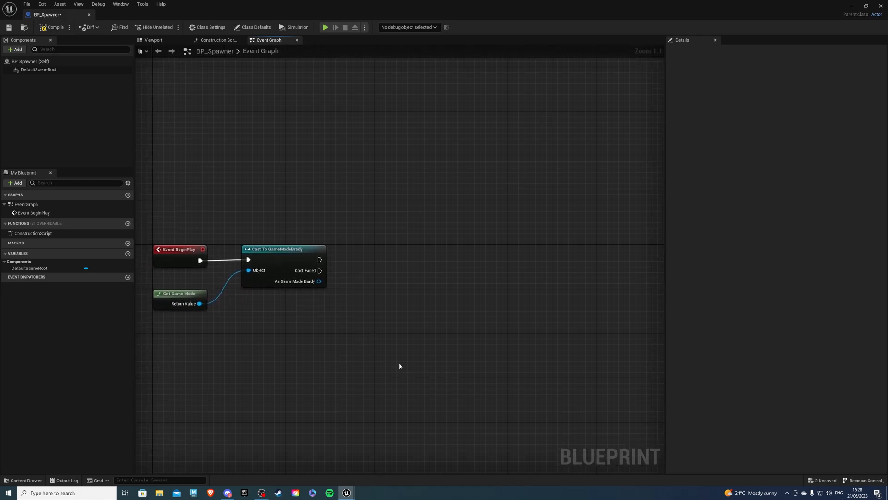
From the As Game Mode Brady pin, add a Bind Event to Respawn Enemy node
{"action": "left_click_drag", "start_coordinate": [328, 281], "coordinate": [375, 302]}
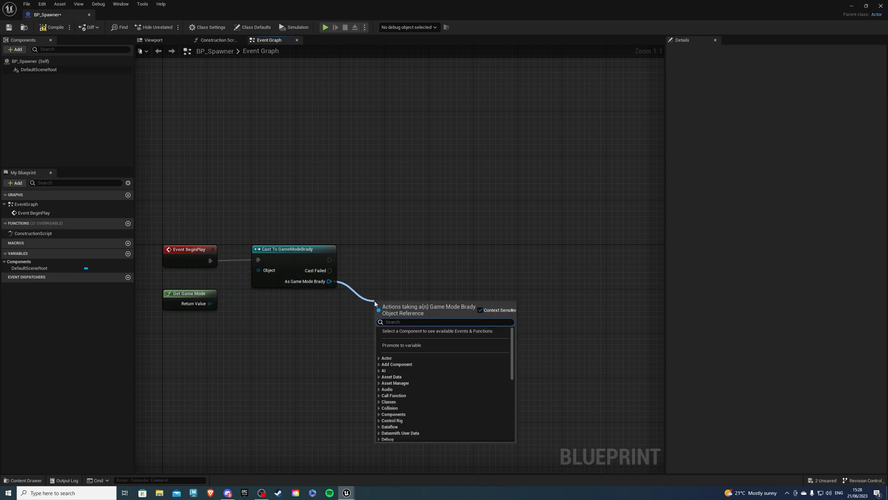
{"action": "type", "text": "bind event to"}
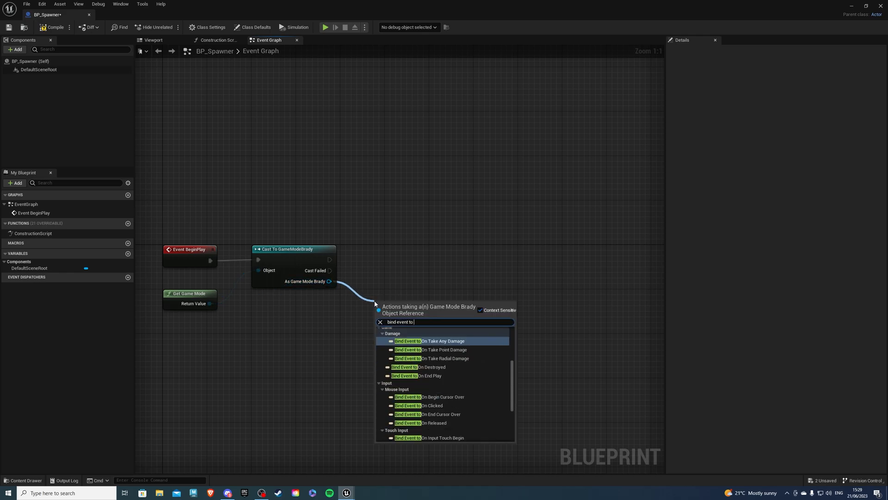
{"action": "type", "text": "res"}
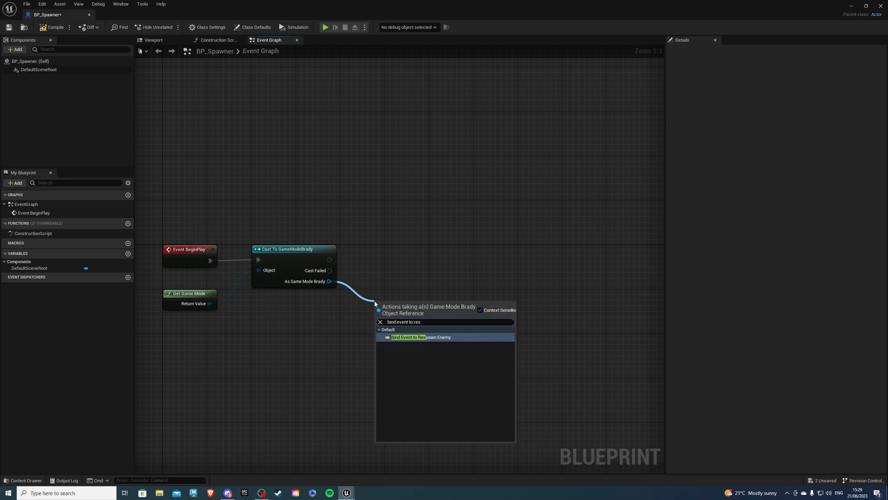
{"action": "left_click", "coordinate": [420, 337]}
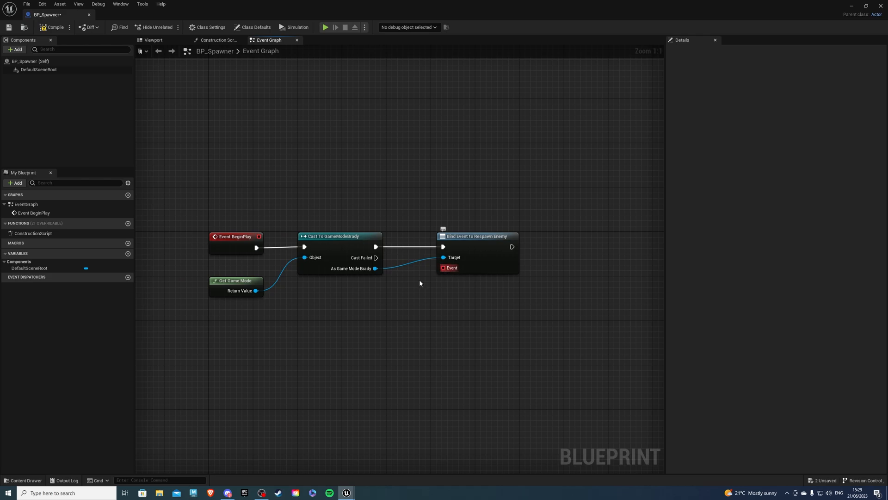
Bind a new custom event named SpawnEnemy to the Respawn Enemy delegate
{"action": "left_click", "coordinate": [444, 268]}
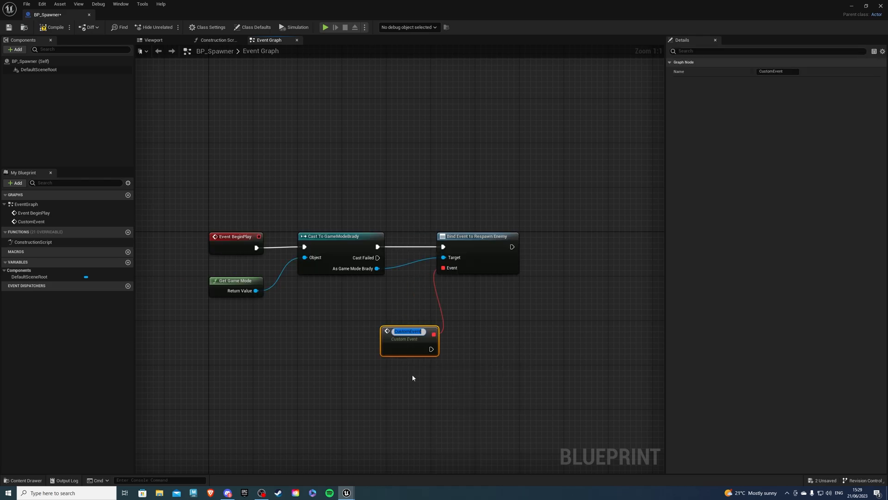
{"action": "type", "text": "Spaw"}
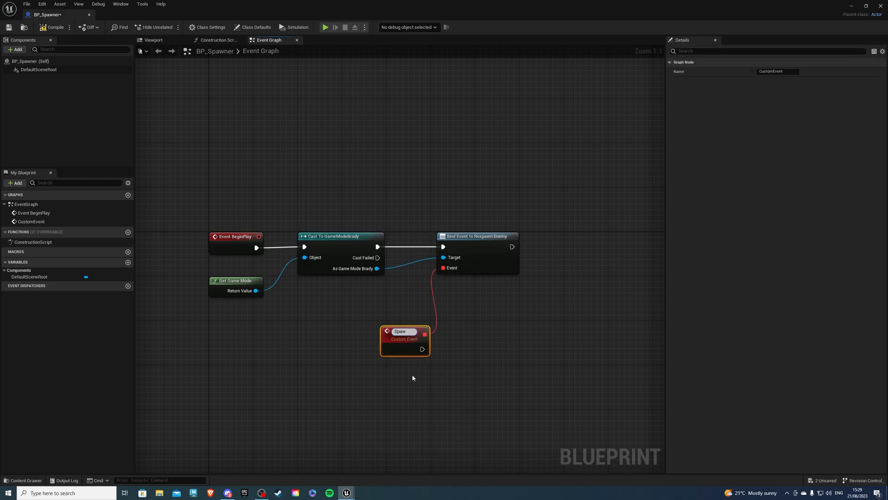
{"action": "type", "text": "SpawnEnemy"}
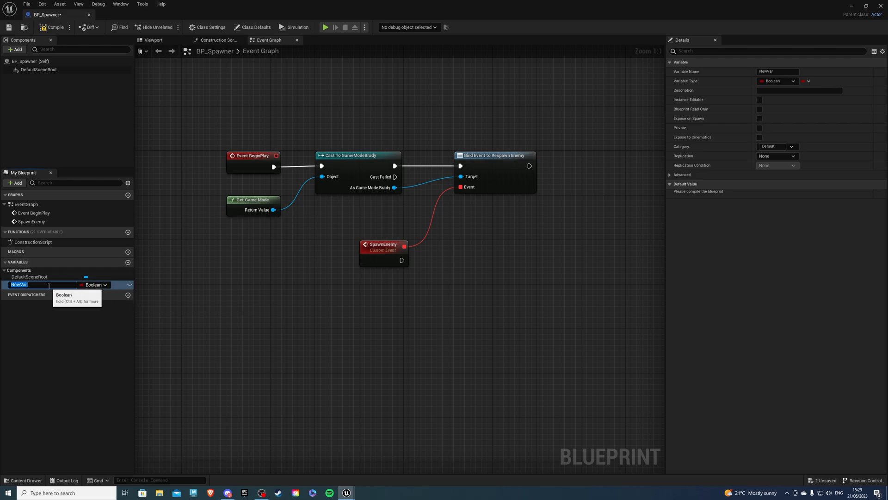
Add an Integer variable named SpawnedEnemy to BP_Spawner
{"action": "type", "text": "Spawn"}
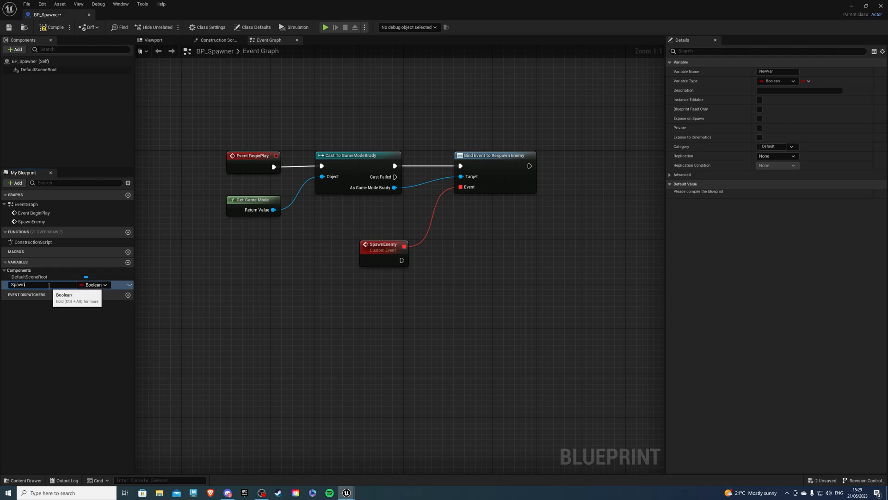
{"action": "type", "text": "SpawnedEnemy"}
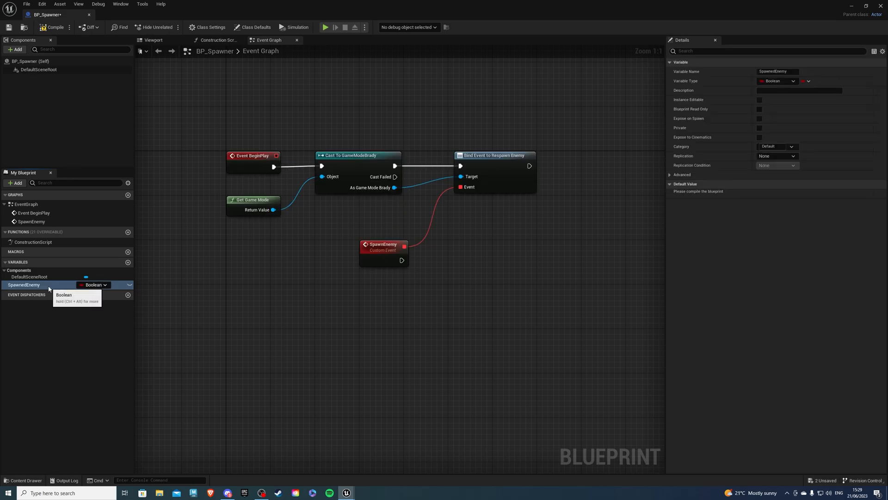
{"action": "left_click", "coordinate": [106, 285]}
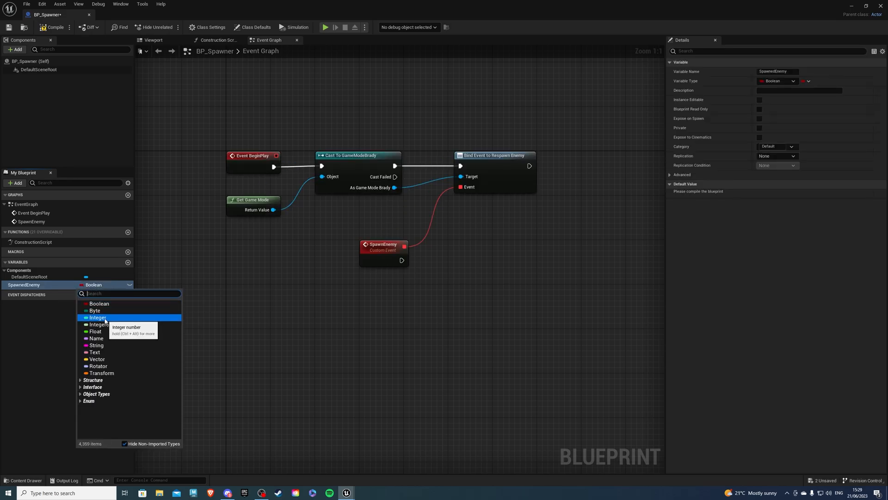
{"action": "left_click", "coordinate": [98, 318]}
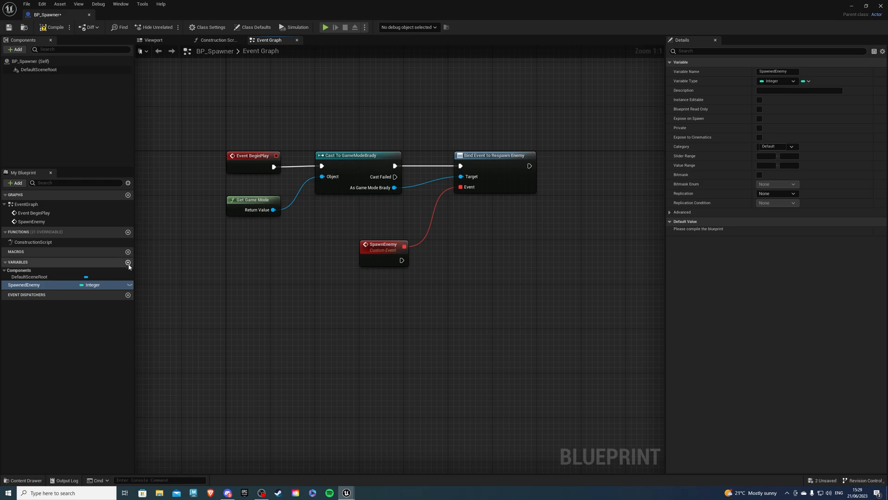
Add a second Integer variable named AddEnemy
{"action": "left_click", "coordinate": [128, 262]}
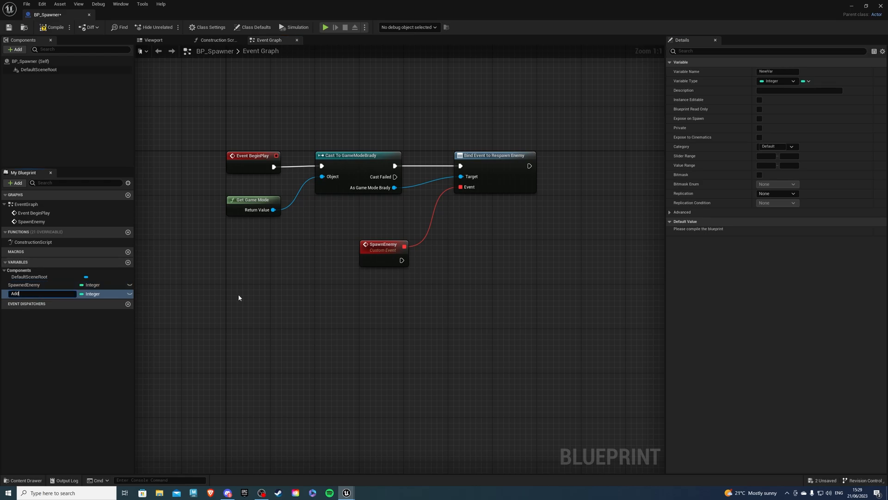
{"action": "type", "text": "AddEnemy"}
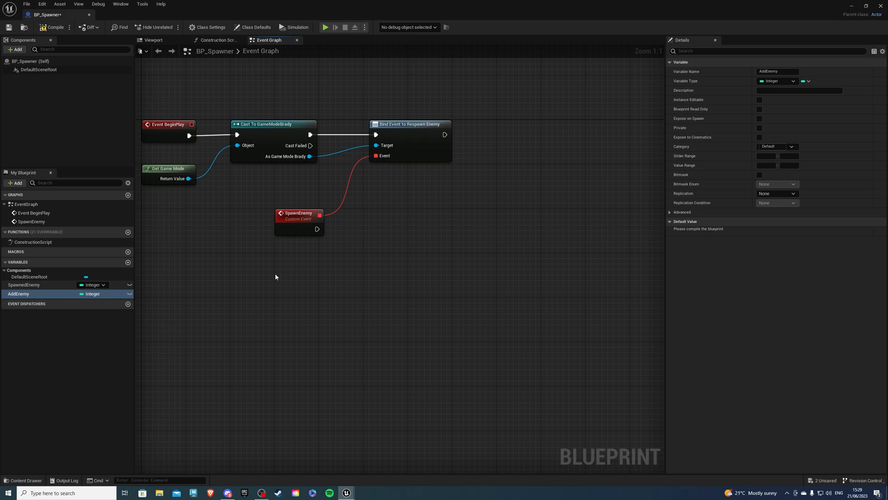
Run a For Loop after SpawnEnemy with SpawnedEnemy (default 2) as Last Index
{"action": "left_click_drag", "start_coordinate": [317, 228], "coordinate": [354, 230]}
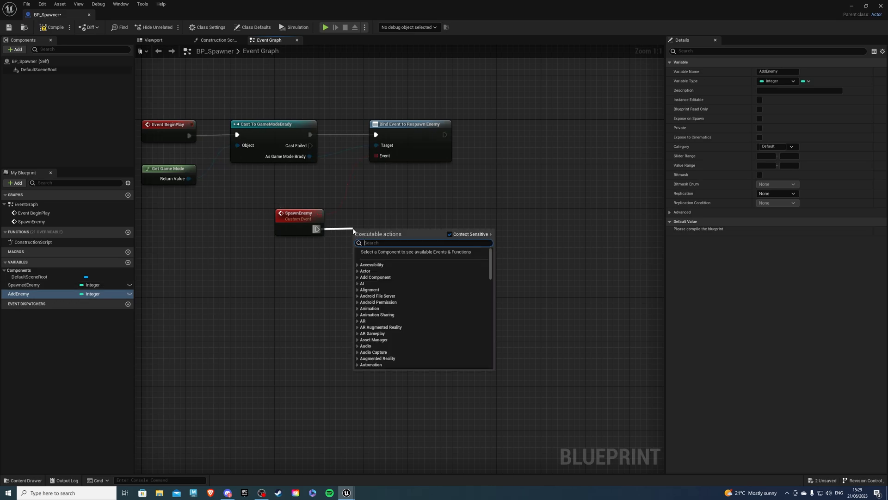
{"action": "type", "text": "for loop"}
{"action": "type", "text": "2"}
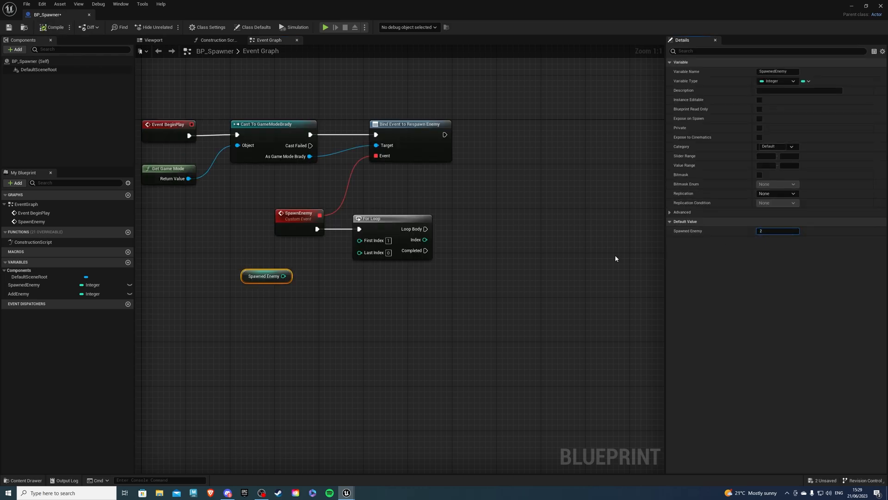
{"action": "left_click_drag", "start_coordinate": [266, 276], "coordinate": [304, 265]}
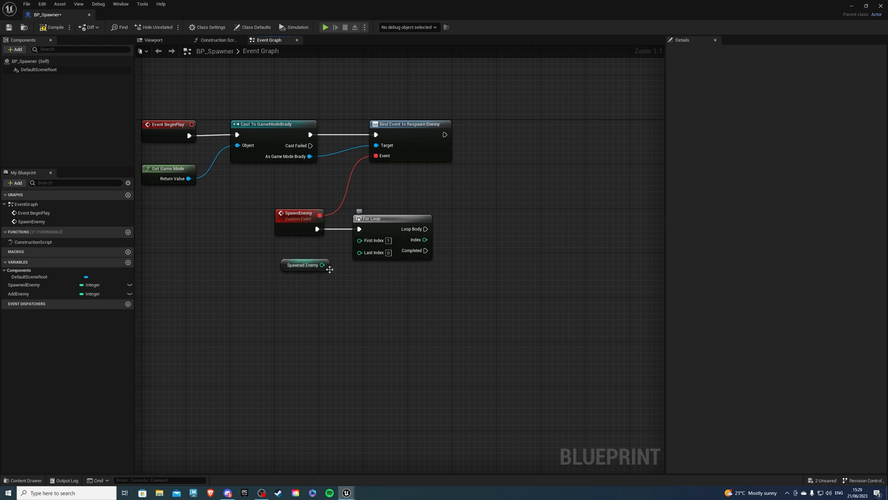
{"action": "left_click", "coordinate": [304, 265]}
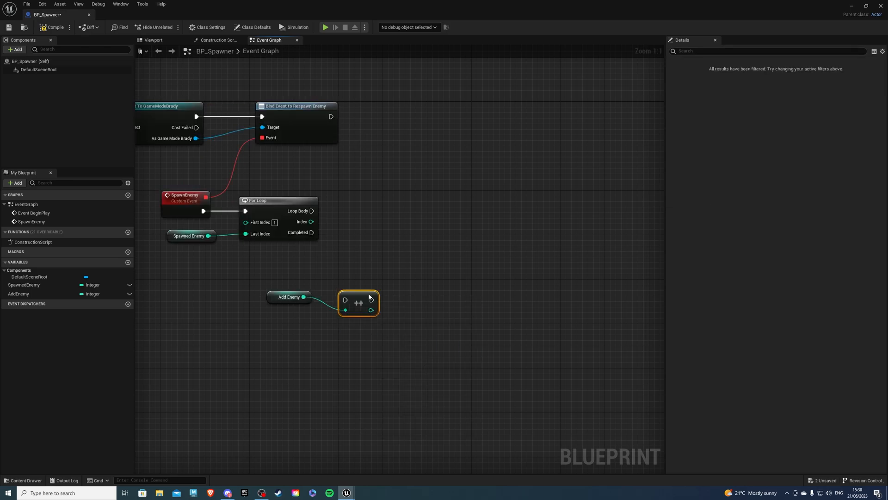
On Completed, increment AddEnemy and set SpawnedEnemy to SpawnedEnemy plus AddEnemy
{"action": "left_click_drag", "start_coordinate": [358, 302], "coordinate": [374, 276]}
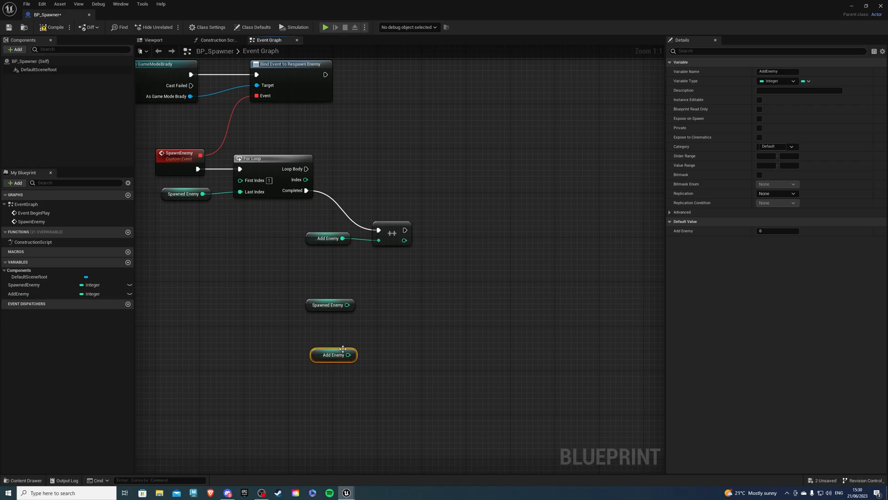
{"action": "left_click_drag", "start_coordinate": [353, 304], "coordinate": [377, 312]}
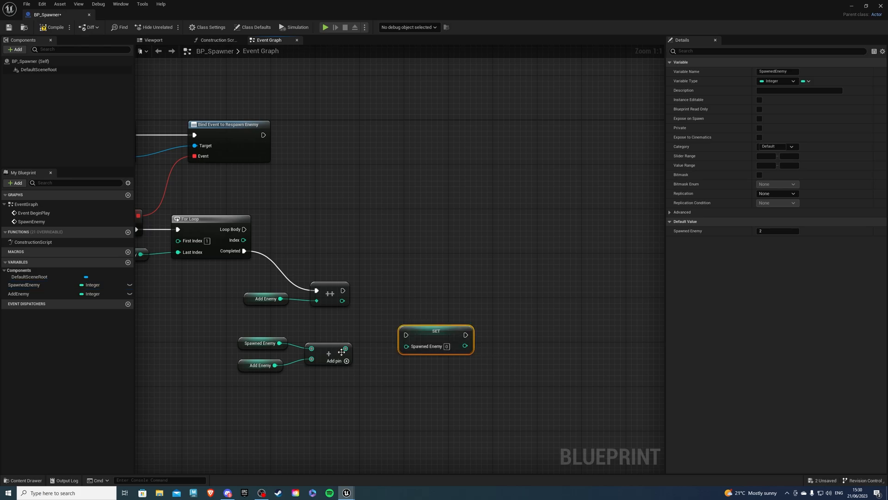
{"action": "left_click_drag", "start_coordinate": [435, 340], "coordinate": [410, 291]}
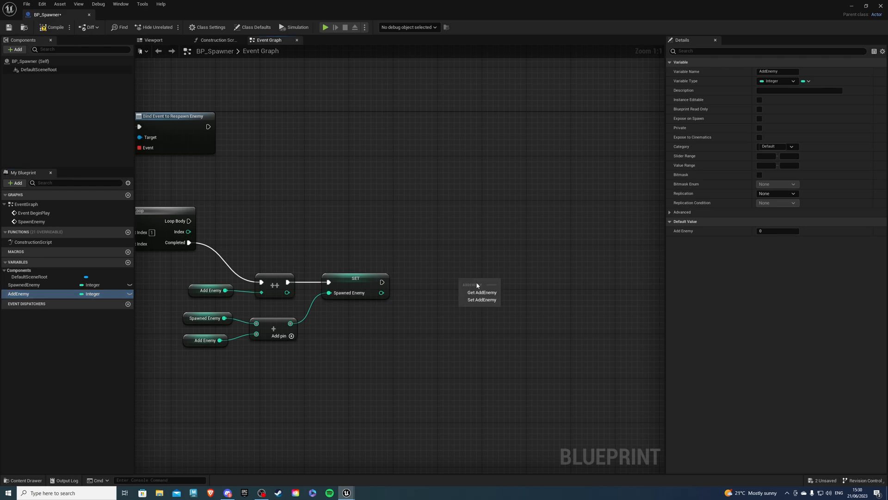
{"action": "left_click", "coordinate": [482, 300]}
{"action": "type", "text": "spawn act"}
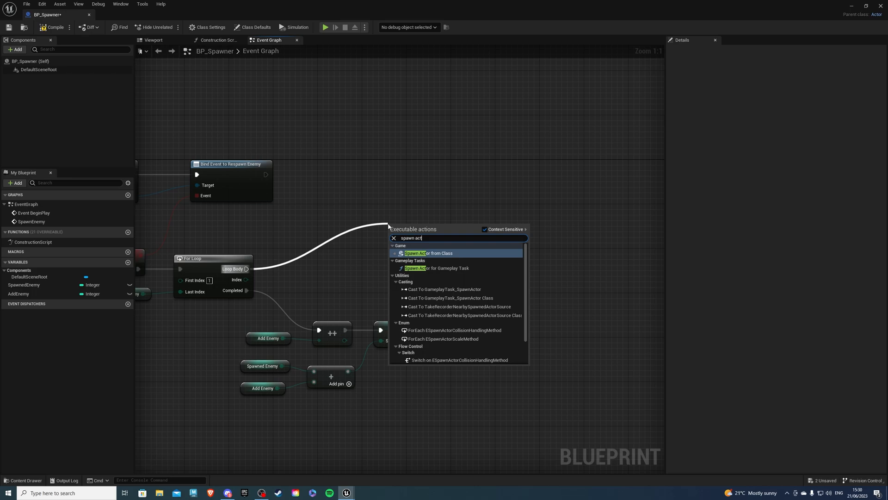
Spawn Actor from Class BP_NPC on each Loop Body iteration
{"action": "left_click", "coordinate": [428, 253]}
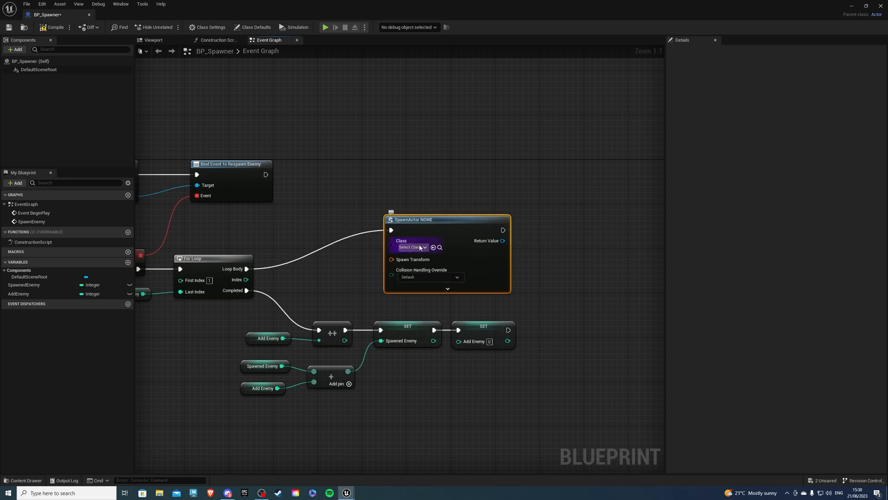
{"action": "left_click", "coordinate": [412, 247]}
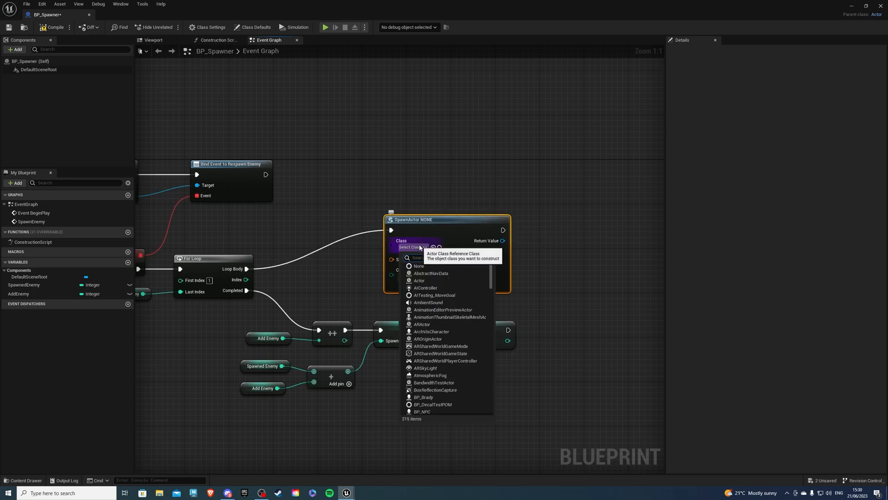
{"action": "left_click", "coordinate": [422, 410]}
{"action": "type", "text": "get"}
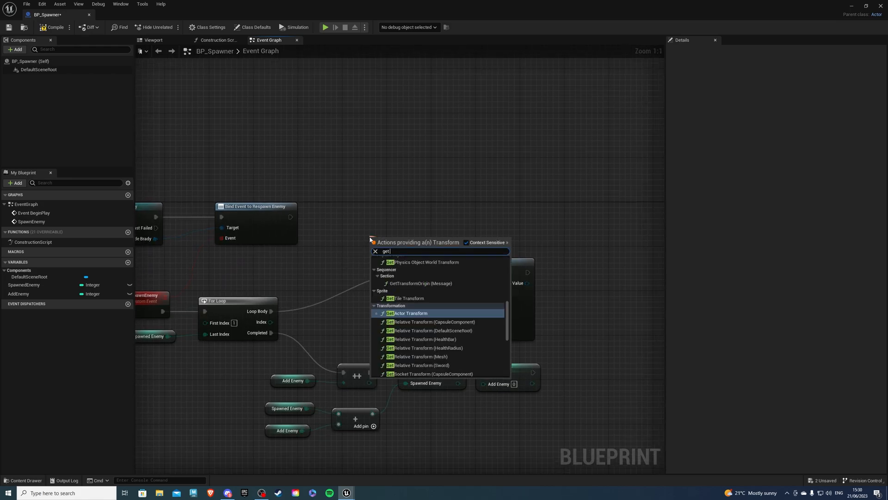
Feed Get Actor Transform into Spawn Transform and choose a Collision Handling Override
{"action": "left_click", "coordinate": [409, 312]}
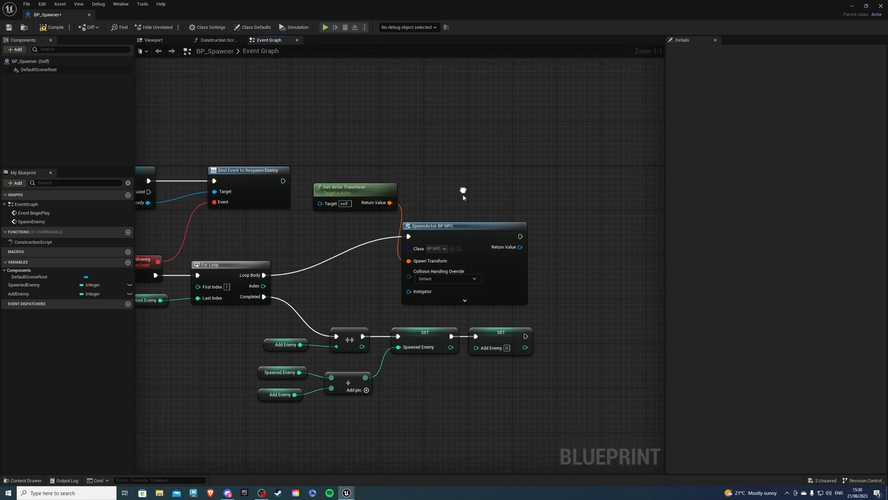
{"action": "left_click", "coordinate": [448, 278]}
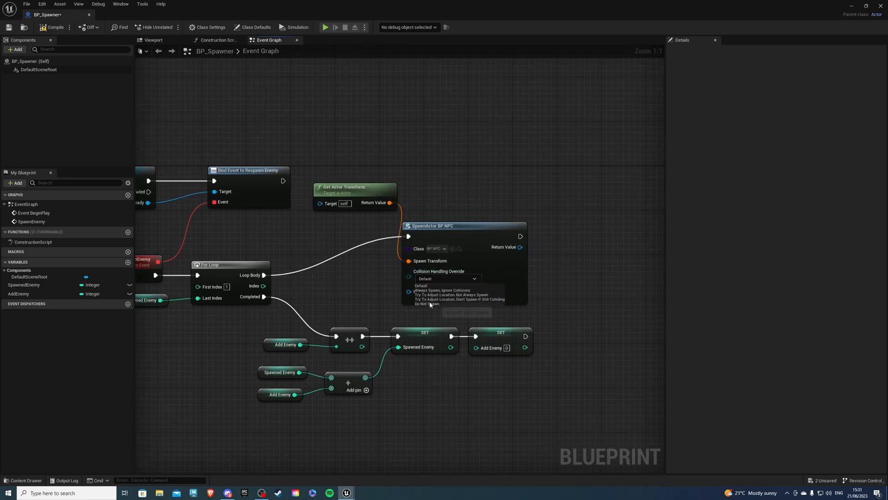
{"action": "mouse_move", "coordinate": [451, 302]}
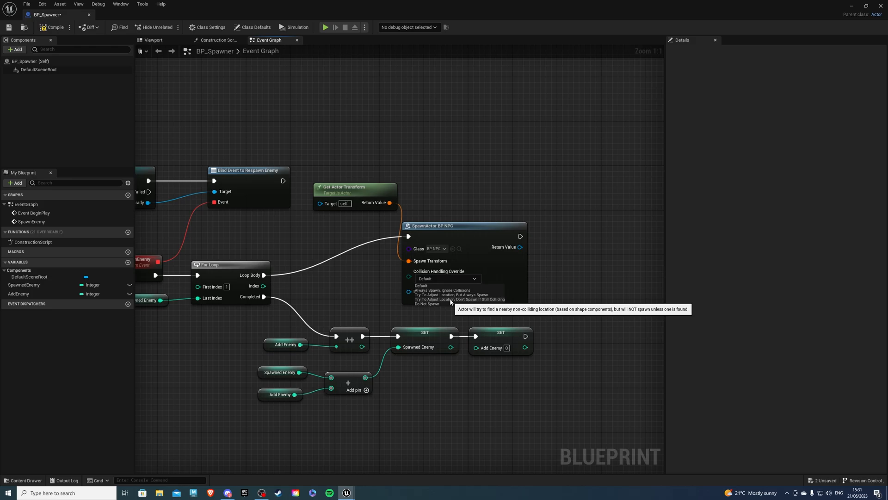
{"action": "left_click", "coordinate": [455, 296]}
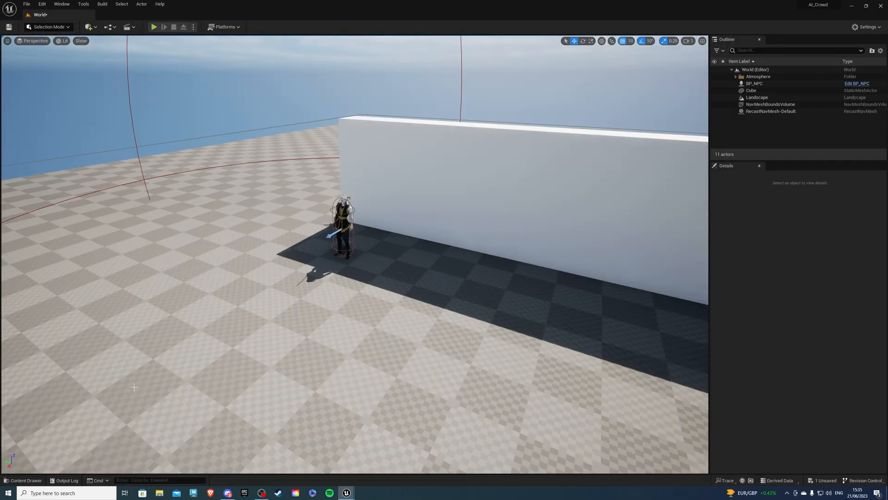
Place a BP_Spawner in the level by the wall and start a Play session with spawning NPCs
{"action": "left_click", "coordinate": [22, 480]}
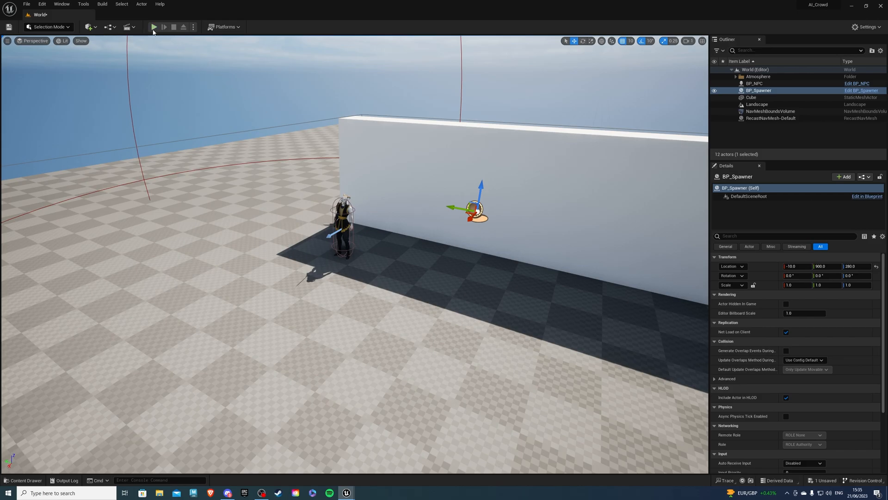
{"action": "left_click", "coordinate": [153, 27]}
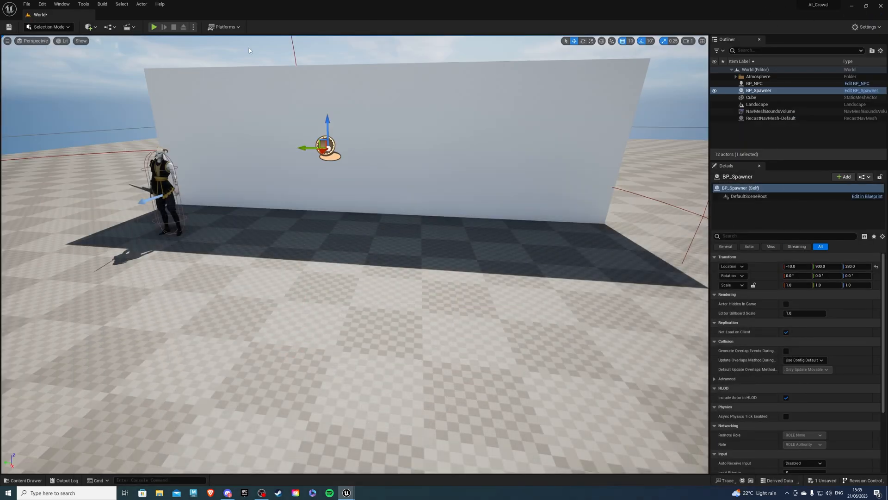
{"action": "left_click", "coordinate": [152, 26]}
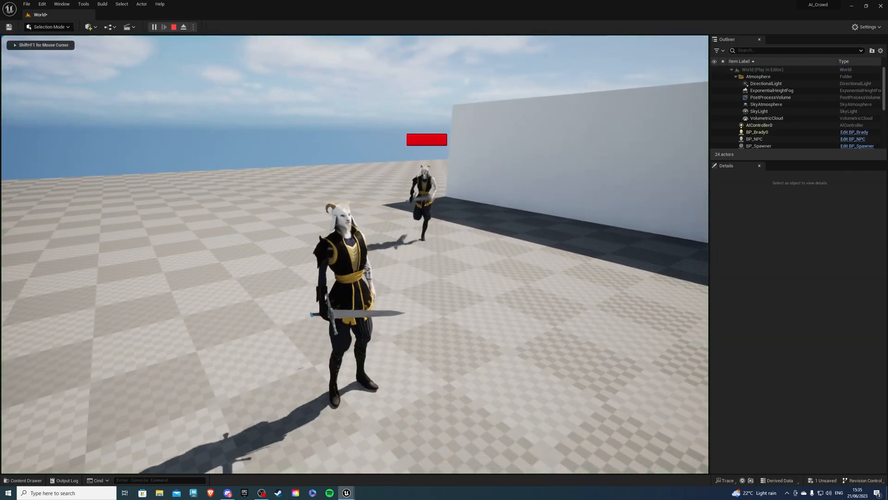